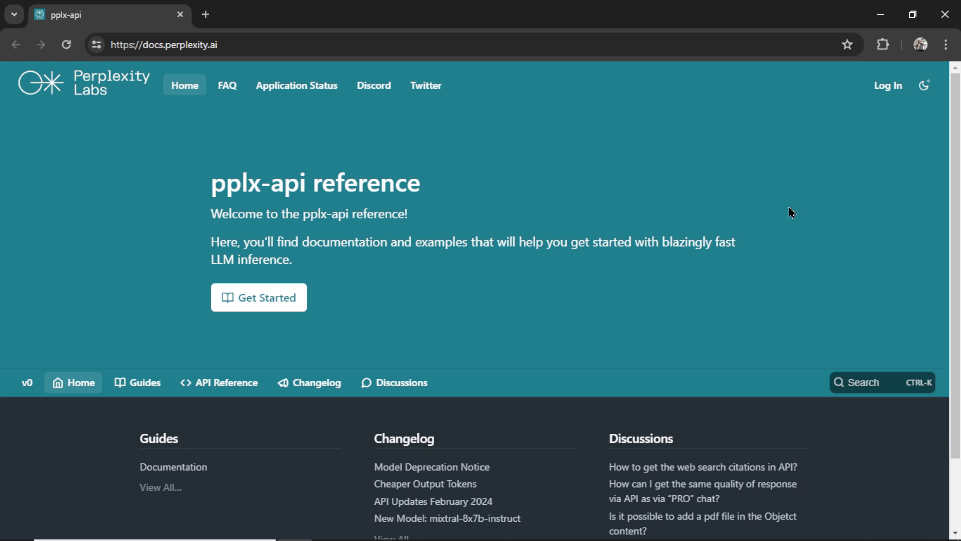
- Open the Getting Started with pplx-api guide from the docs Guides section
left_click(259, 297)
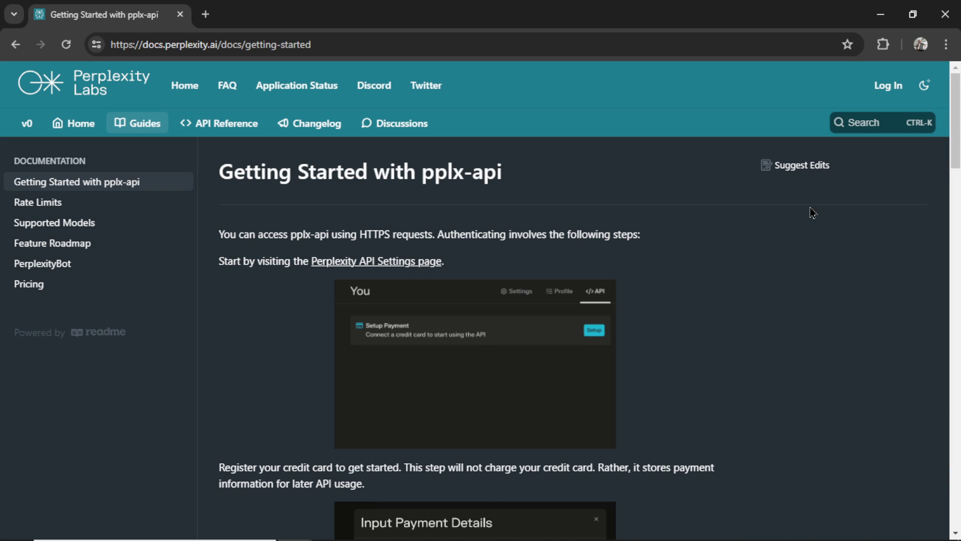
mouse_move(246, 205)
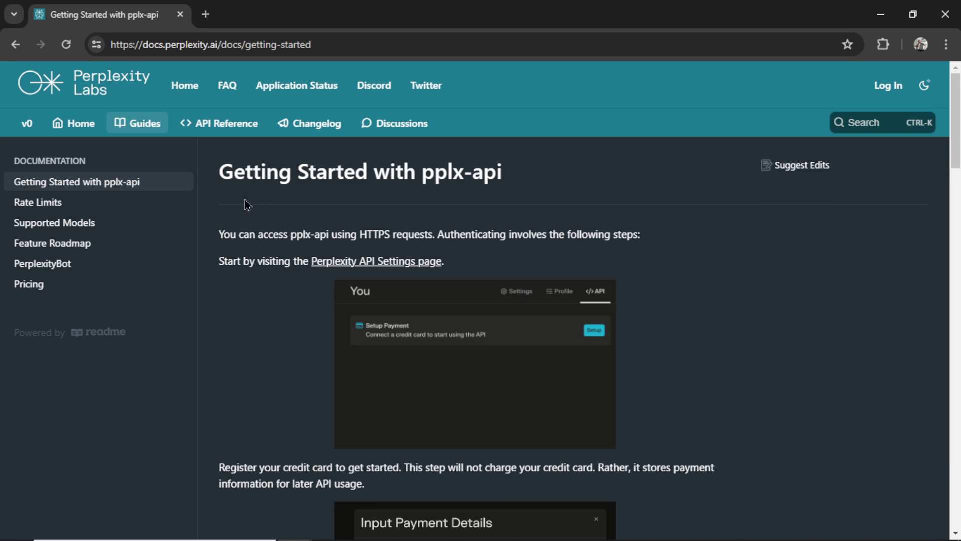
mouse_move(460, 370)
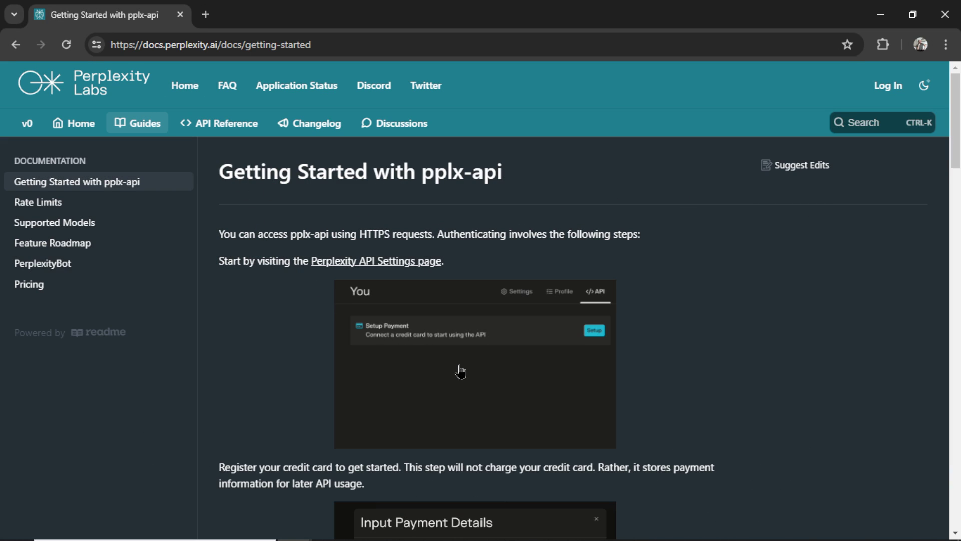
mouse_move(650, 273)
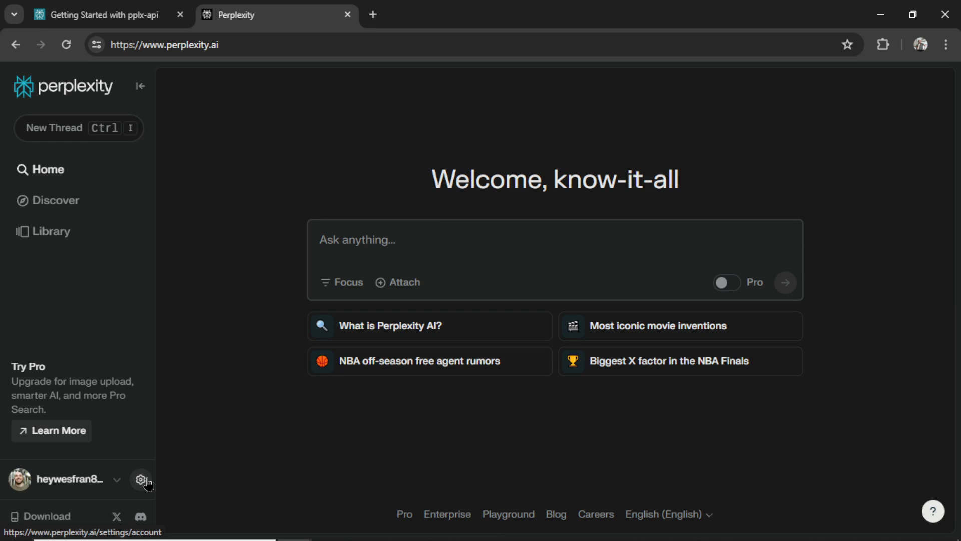
- Add a payment card under Settings > API so credits, usage and the API Keys section appear
left_click(140, 480)
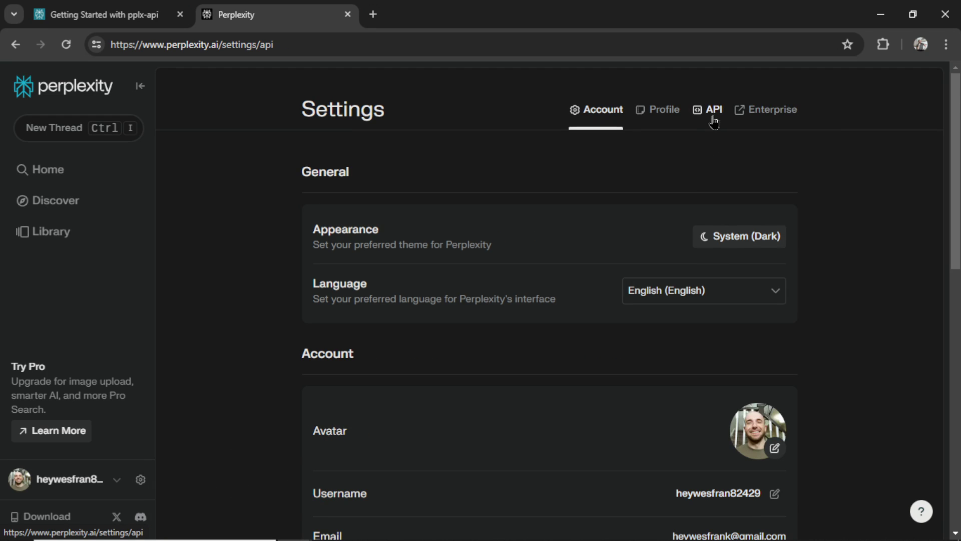
left_click(712, 109)
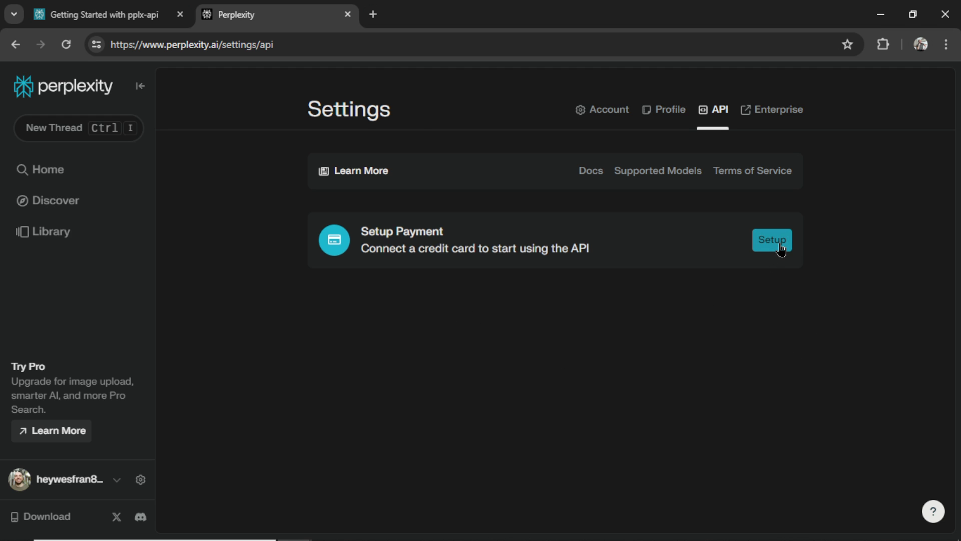
left_click(771, 240)
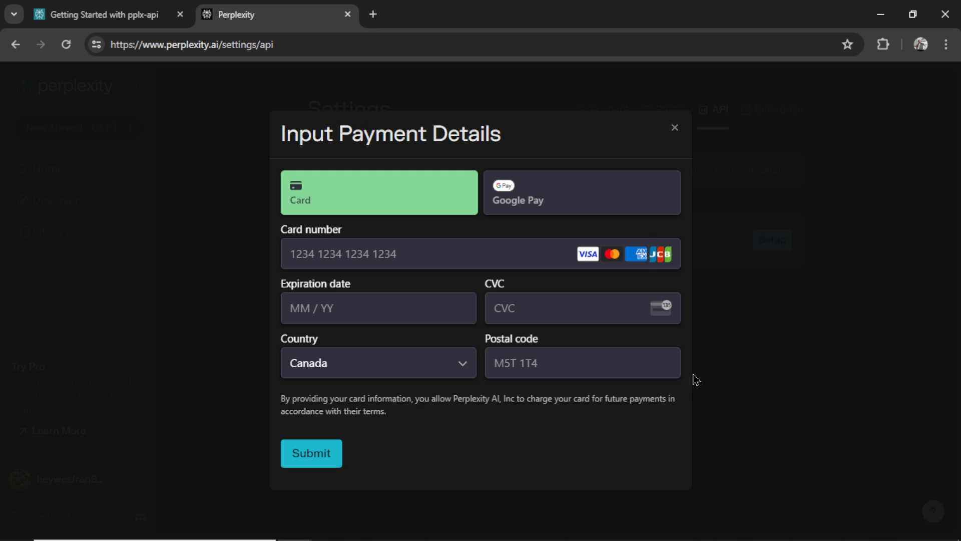
left_click(674, 128)
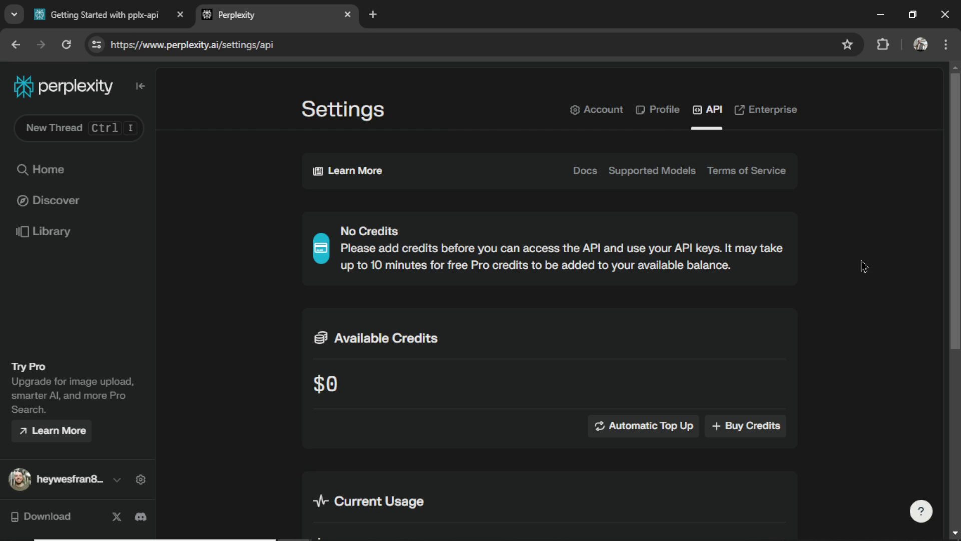
scroll("down", 3)
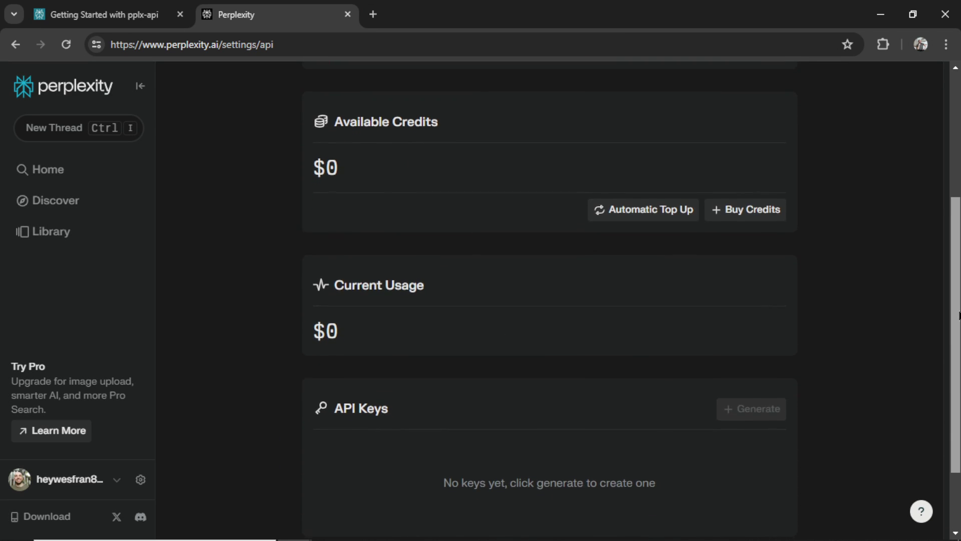
scroll("down", 3)
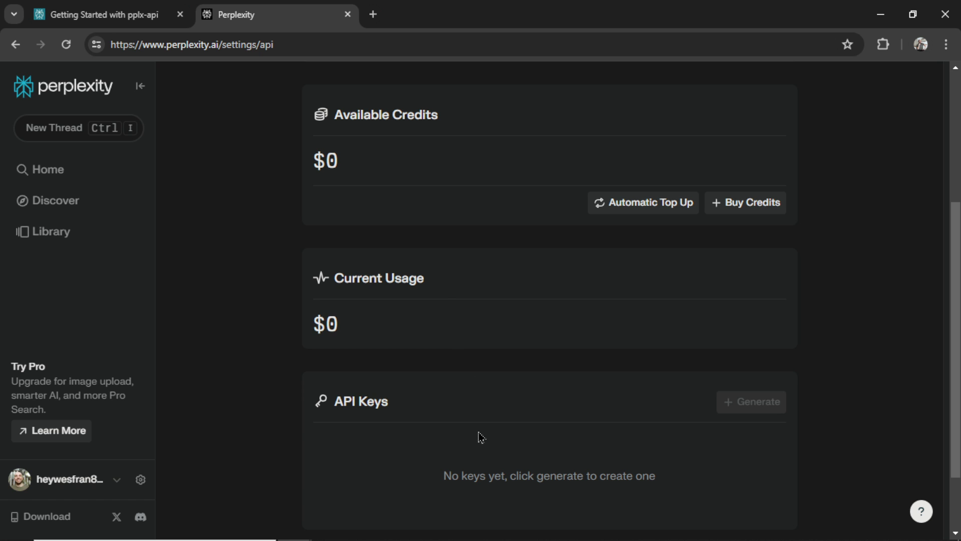
mouse_move(759, 438)
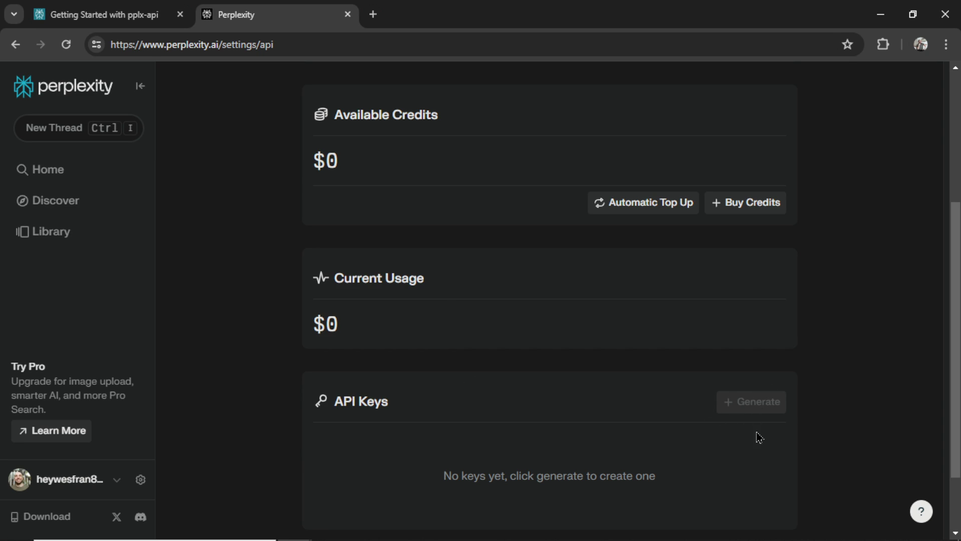
mouse_move(760, 253)
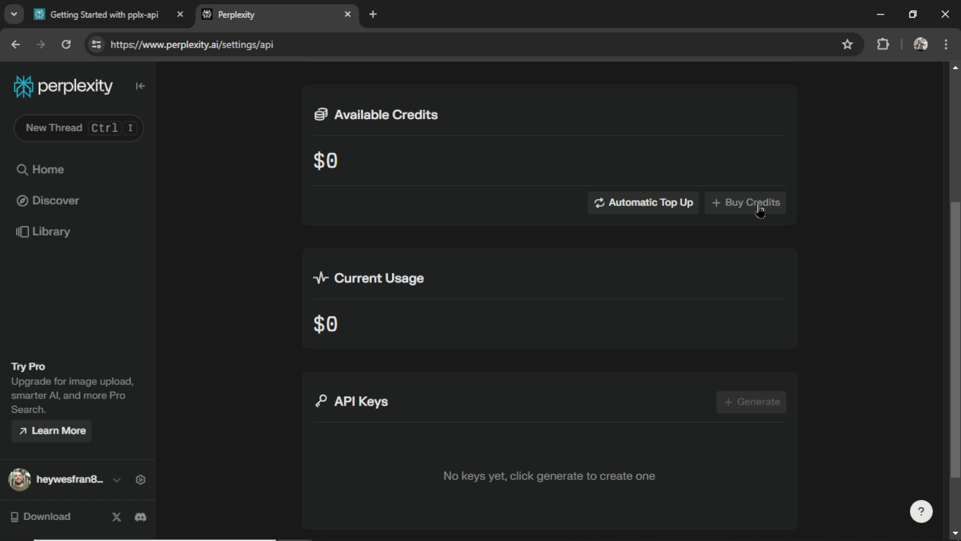
- Buy $5 of API credits via Buy Credits and confirm, then scroll to the API Keys section
left_click(745, 203)
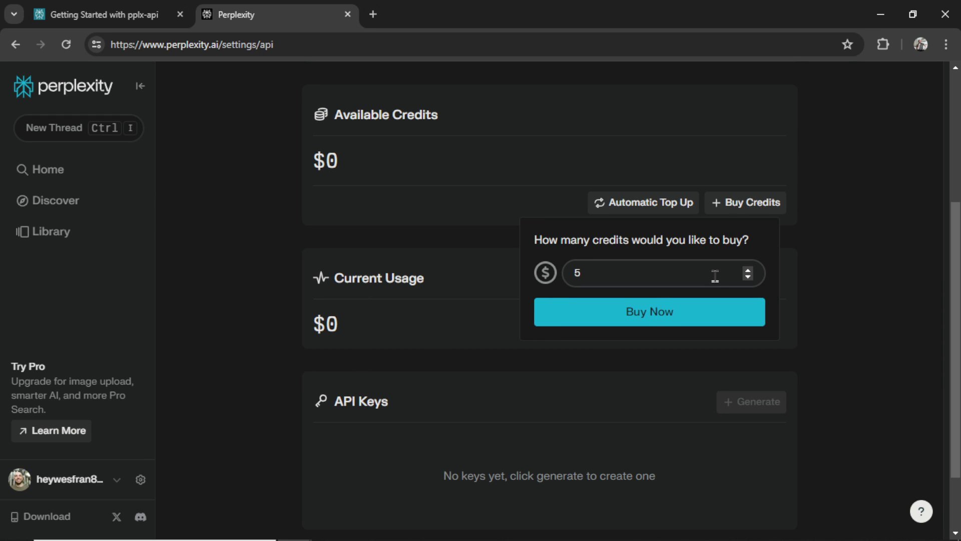
left_click(649, 311)
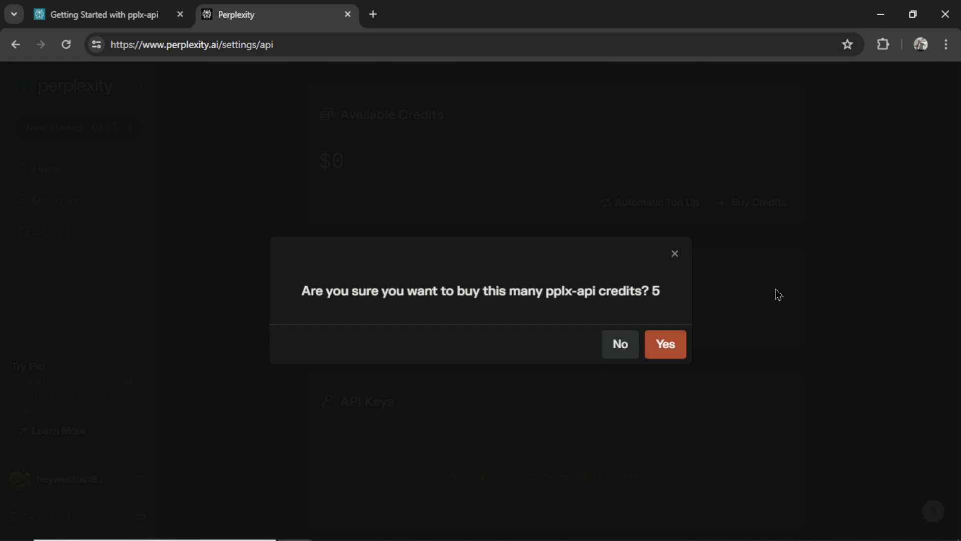
left_click(664, 344)
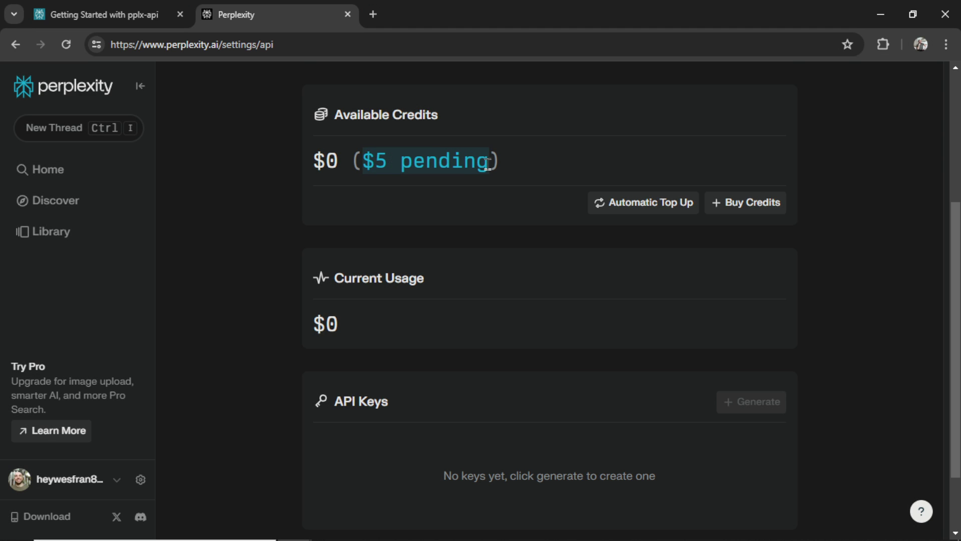
mouse_move(765, 409)
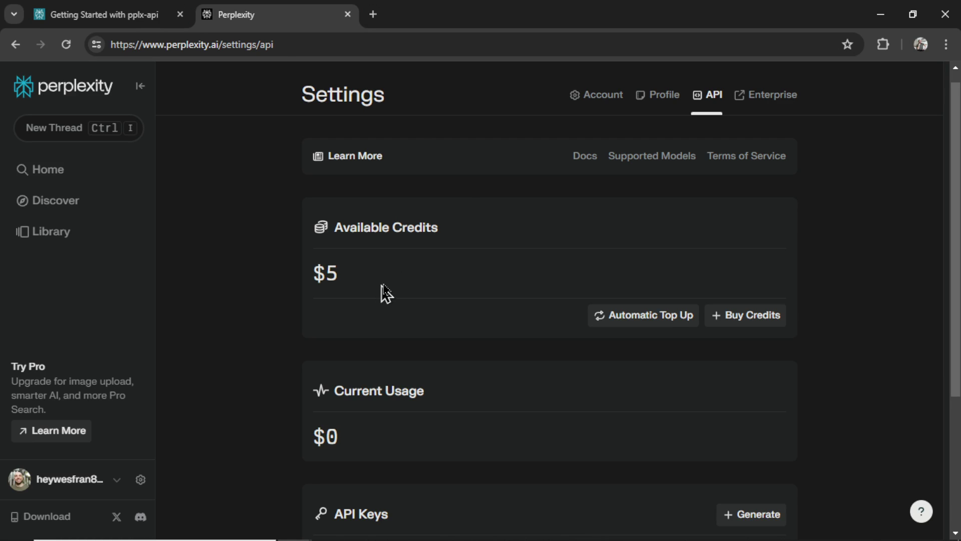
scroll("down", 3)
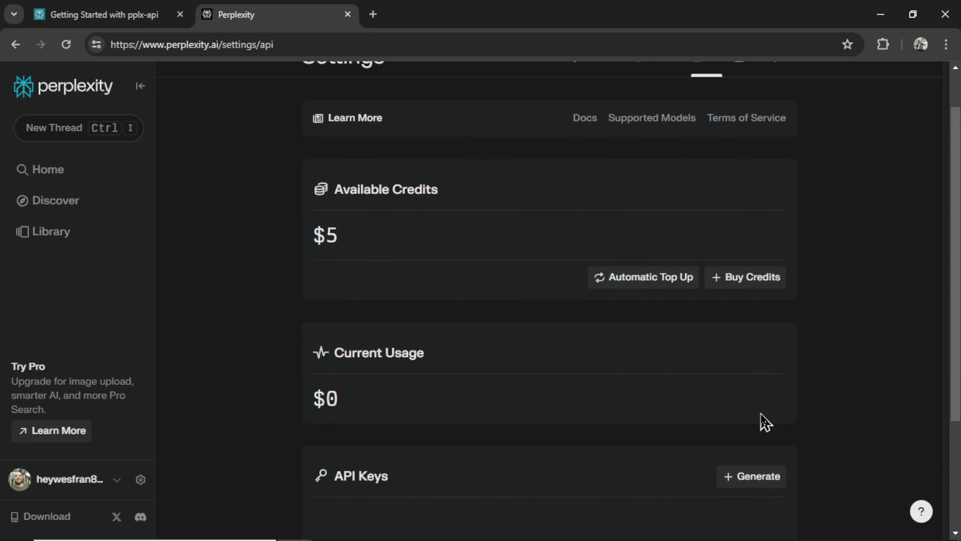
scroll("down", 3)
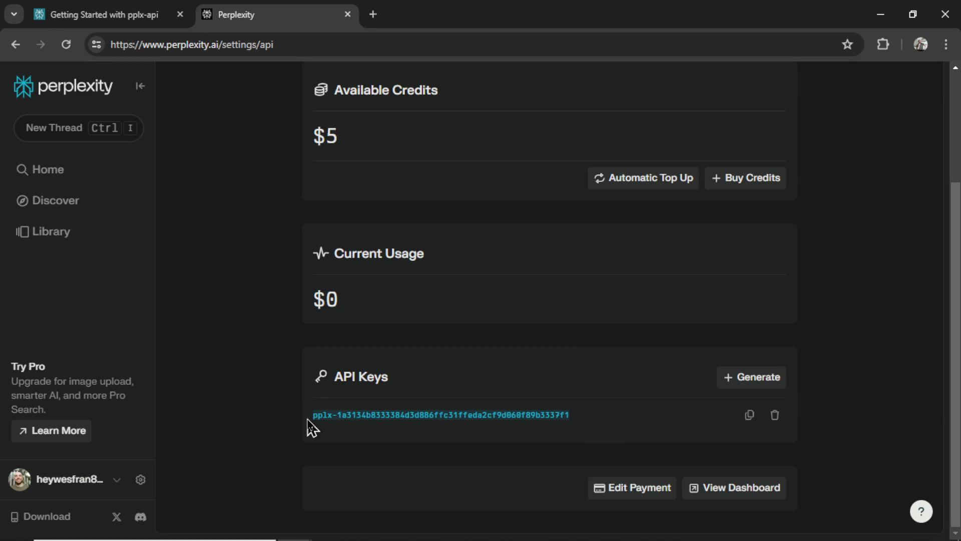
- Review Supported Models, then the Pricing page, highlighting the 7B model's $0.20 per-token price
left_click(98, 14)
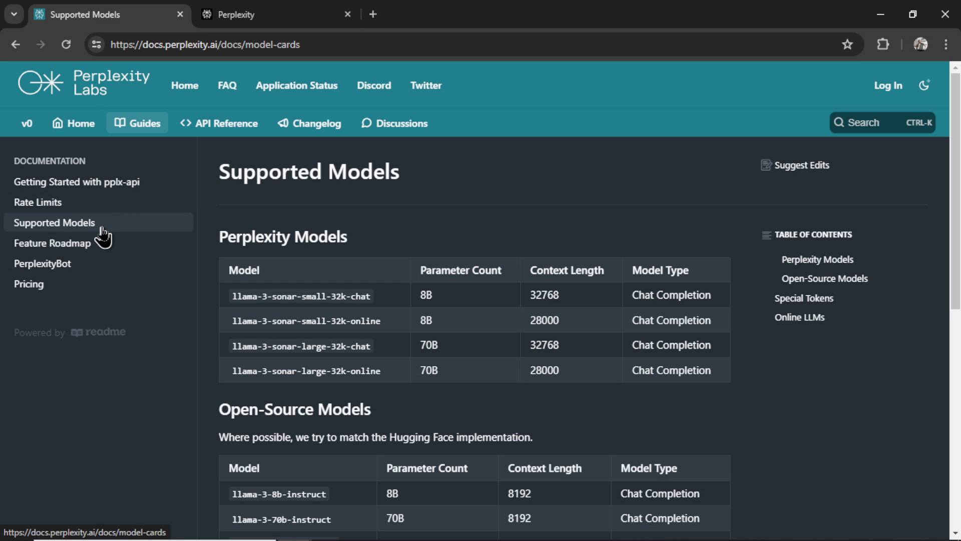
mouse_move(416, 283)
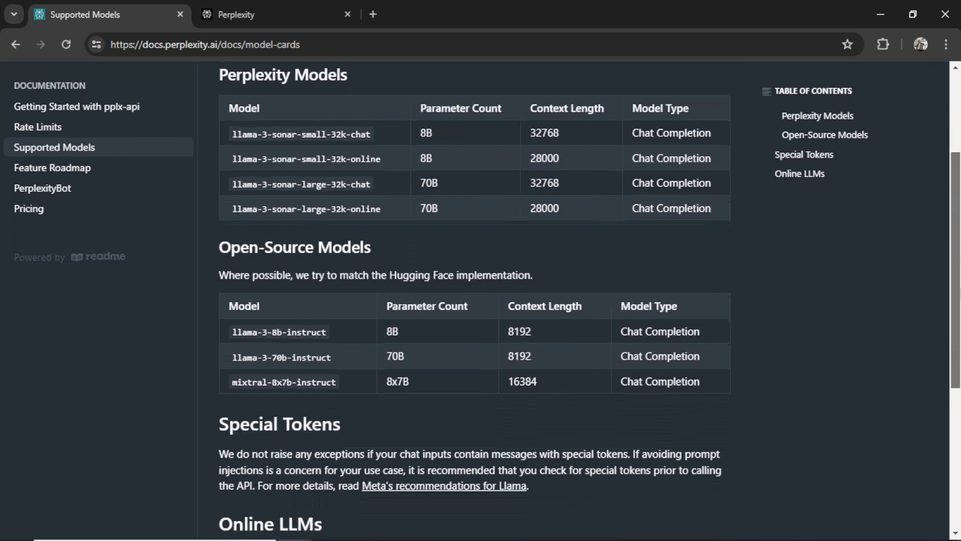
left_click(28, 209)
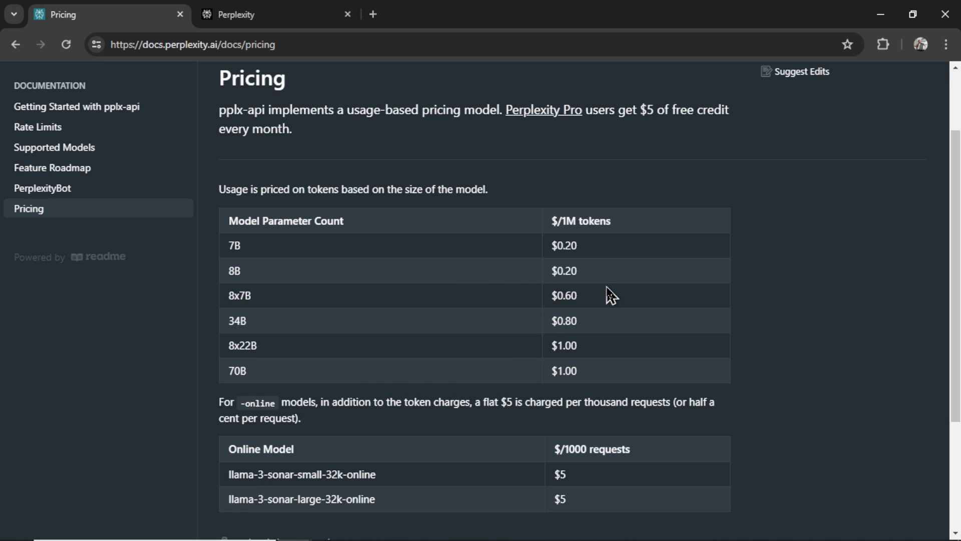
double_click(563, 246)
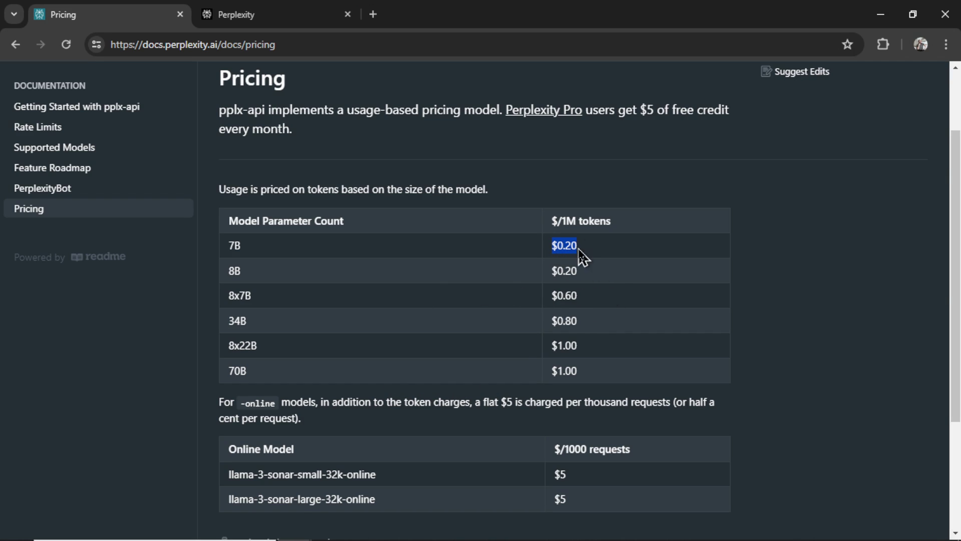
mouse_move(591, 256)
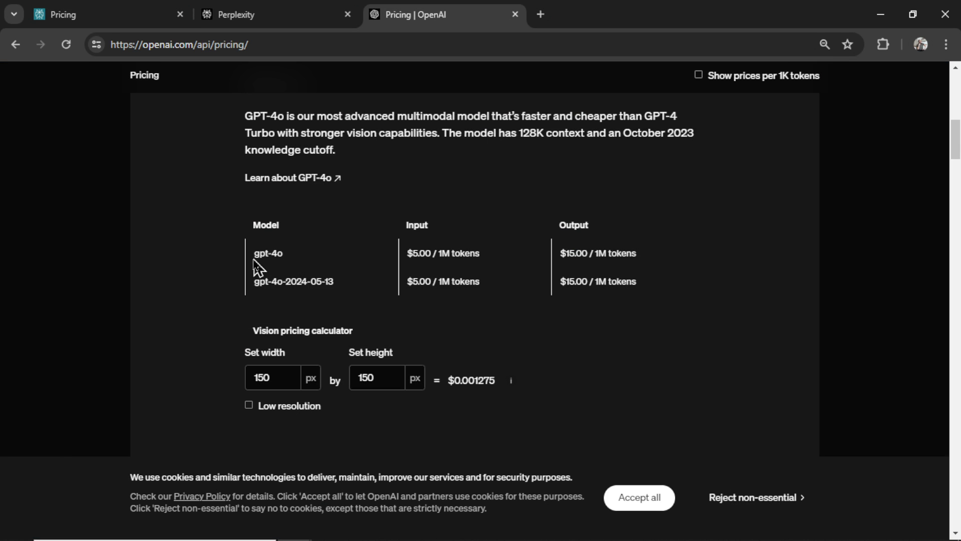
- Highlight gpt-4o in OpenAI's pricing table showing $5 input and $15 output per 1M tokens
double_click(268, 252)
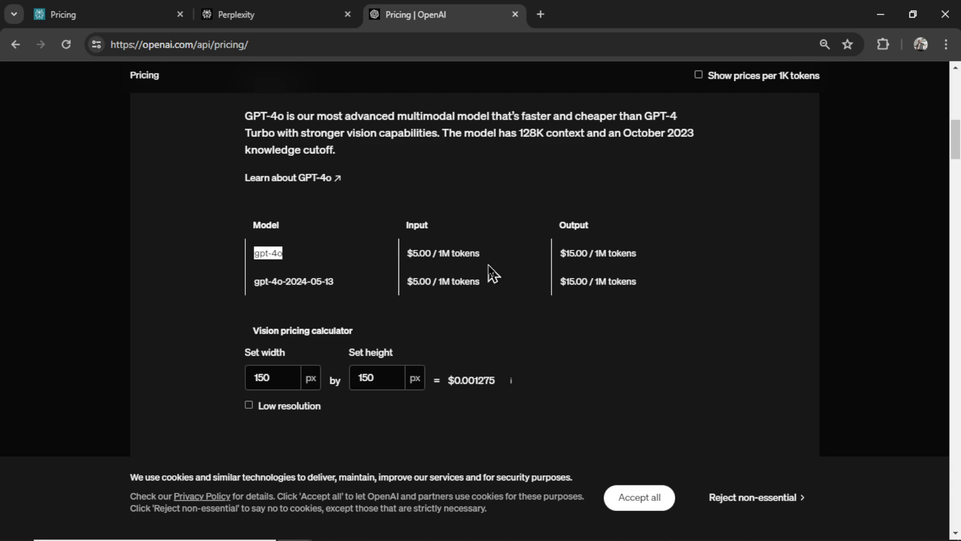
mouse_move(670, 276)
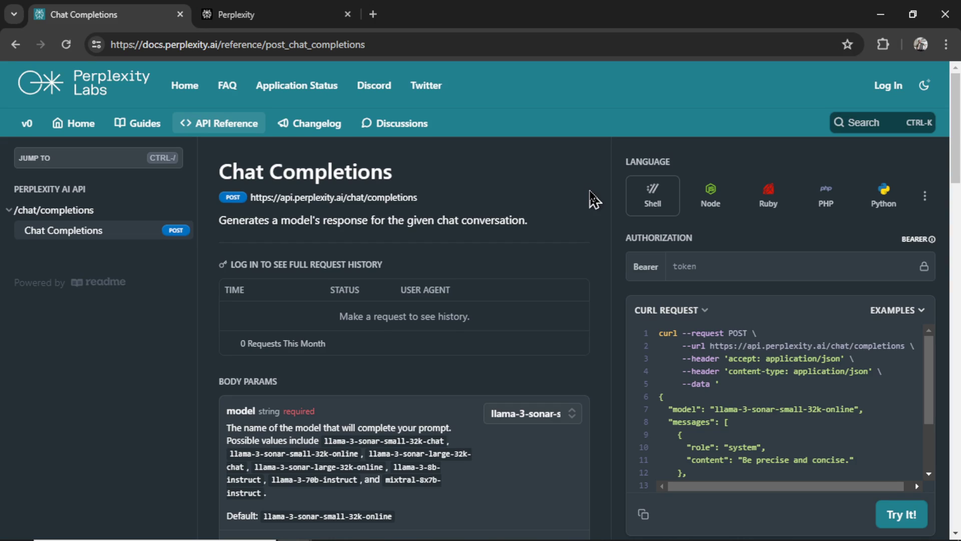
mouse_move(149, 274)
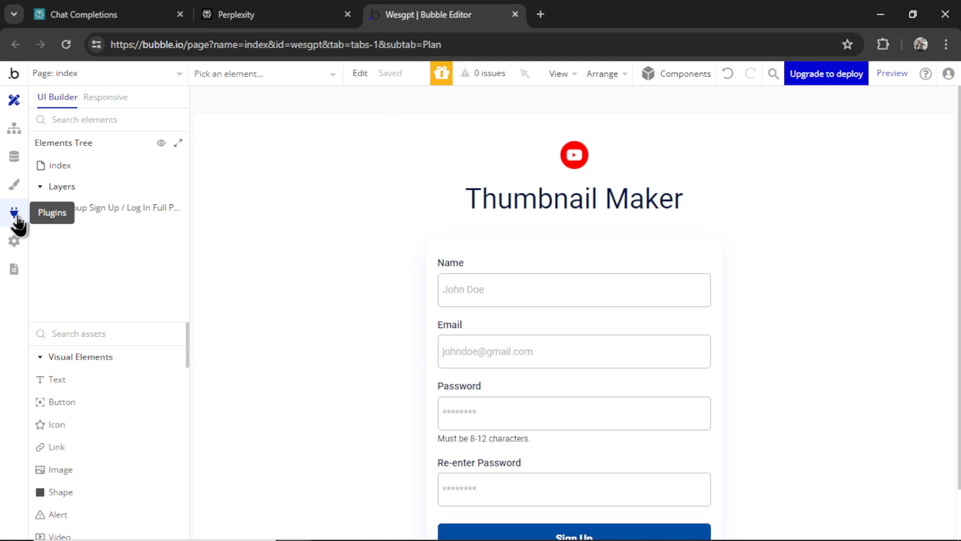
- Add a new Perplexity AI API in API Connector with an Authorization: Bearer <API key> shared header
left_click(15, 213)
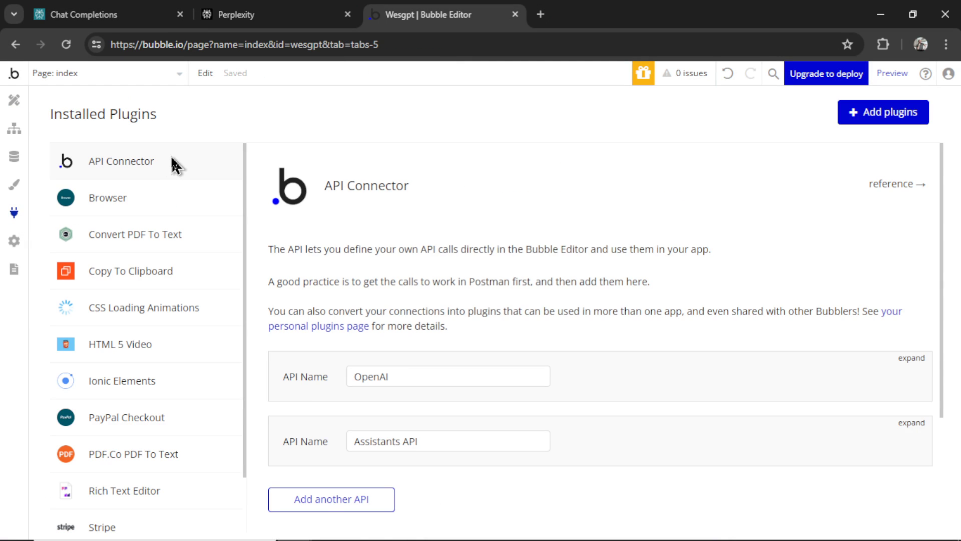
scroll("down", 3)
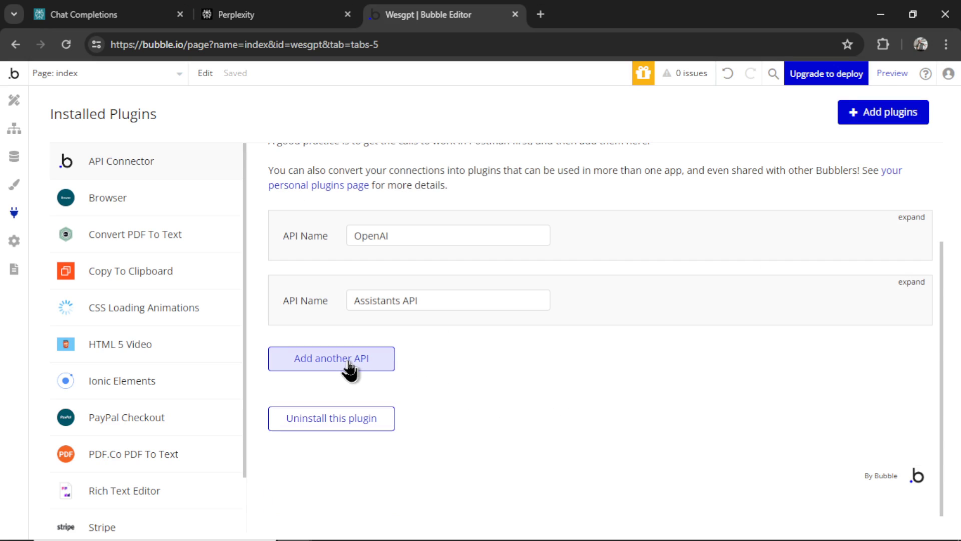
left_click(332, 358)
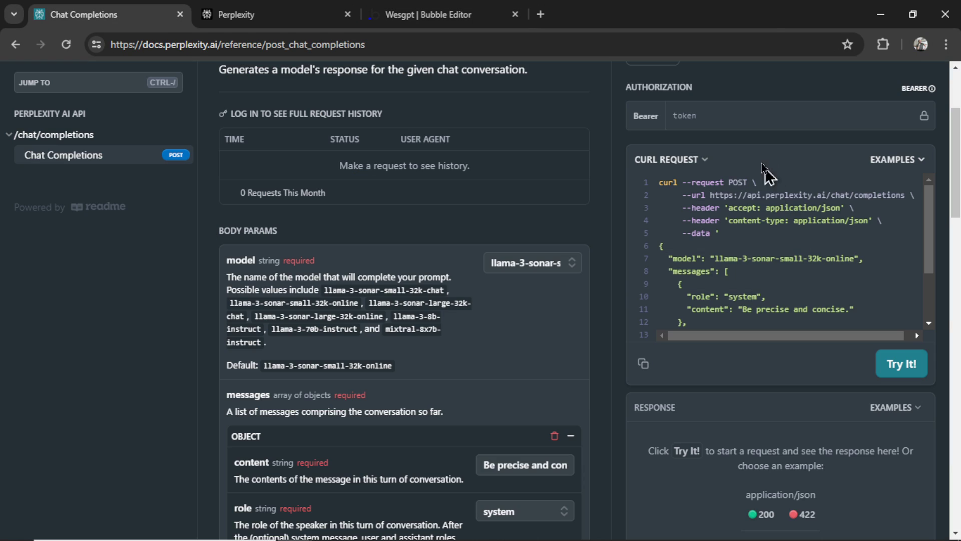
mouse_move(701, 98)
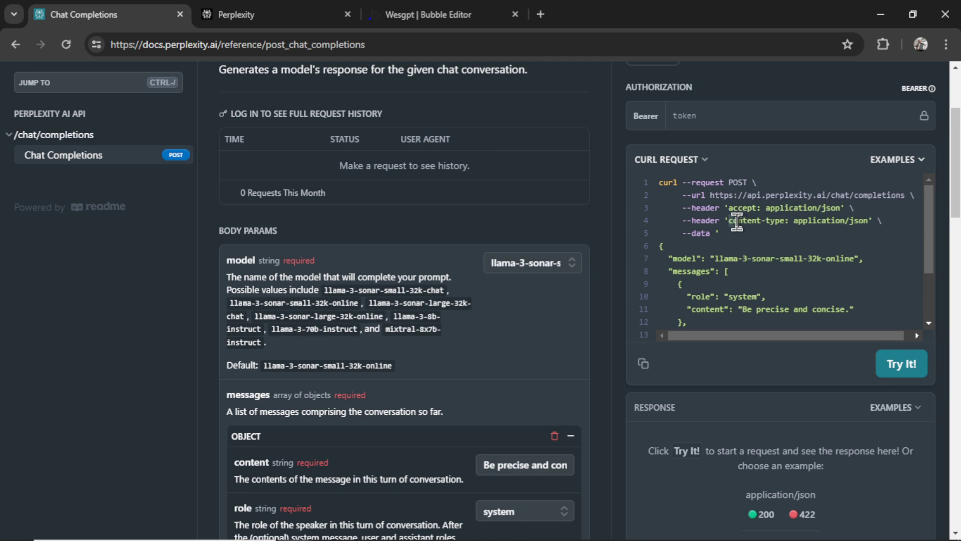
double_click(763, 220)
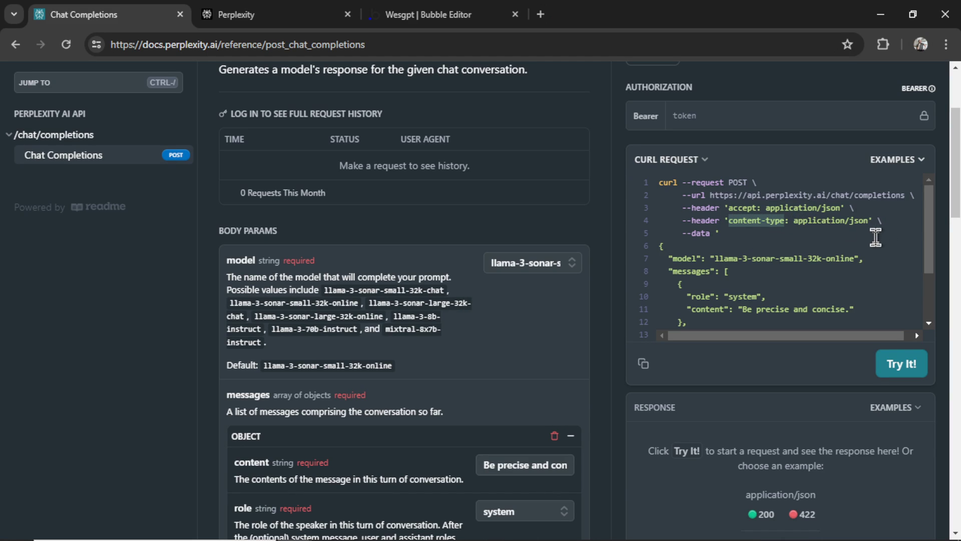
left_click(425, 14)
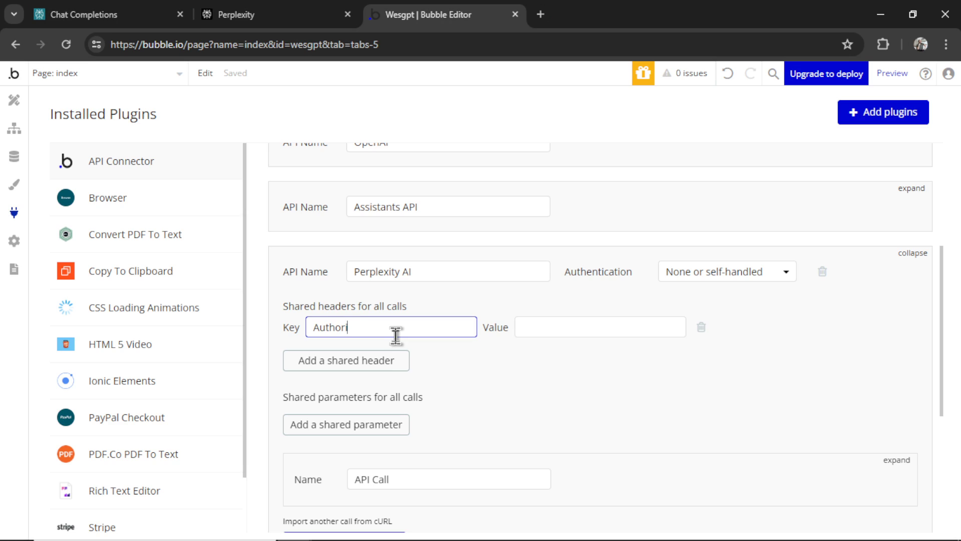
type("Be")
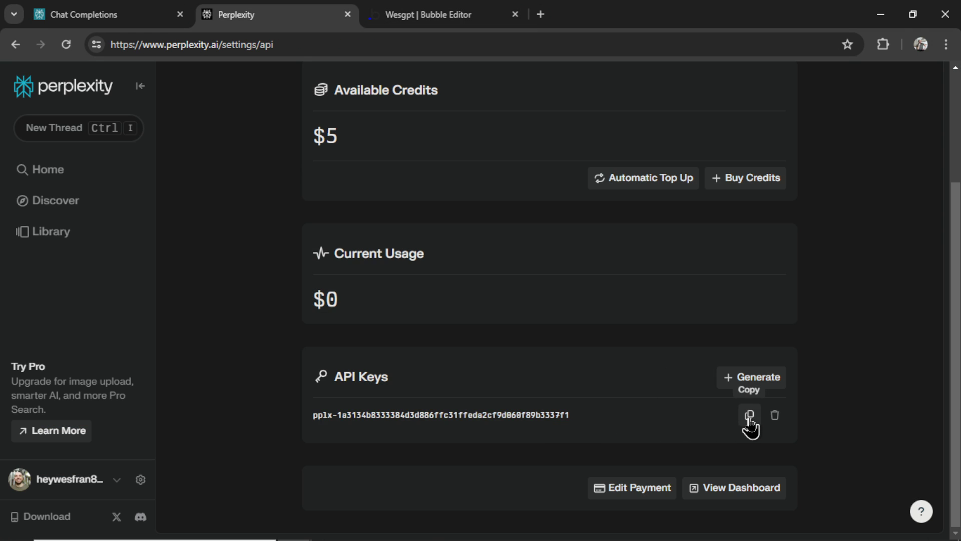
left_click(441, 14)
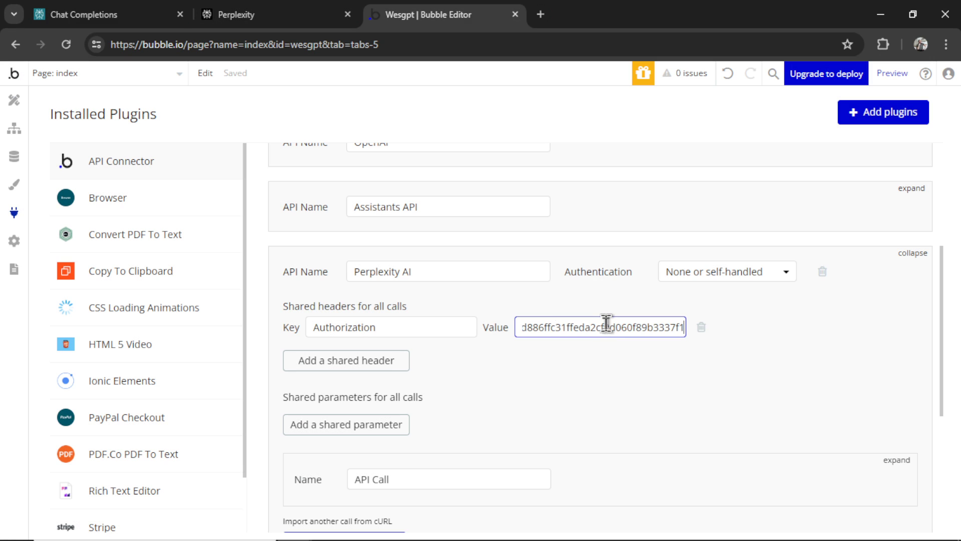
- Add shared headers accept: application/json and content-type: application/json
left_click(345, 360)
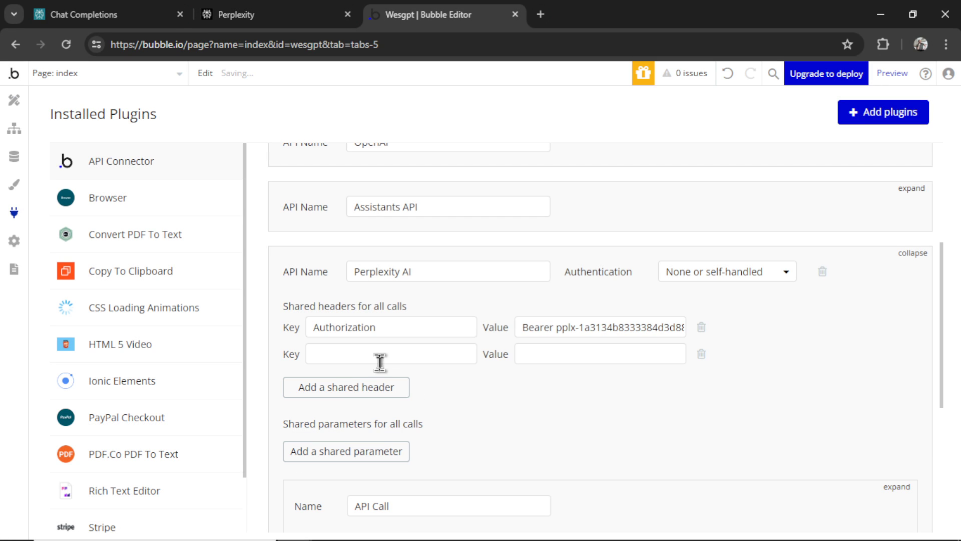
left_click(86, 14)
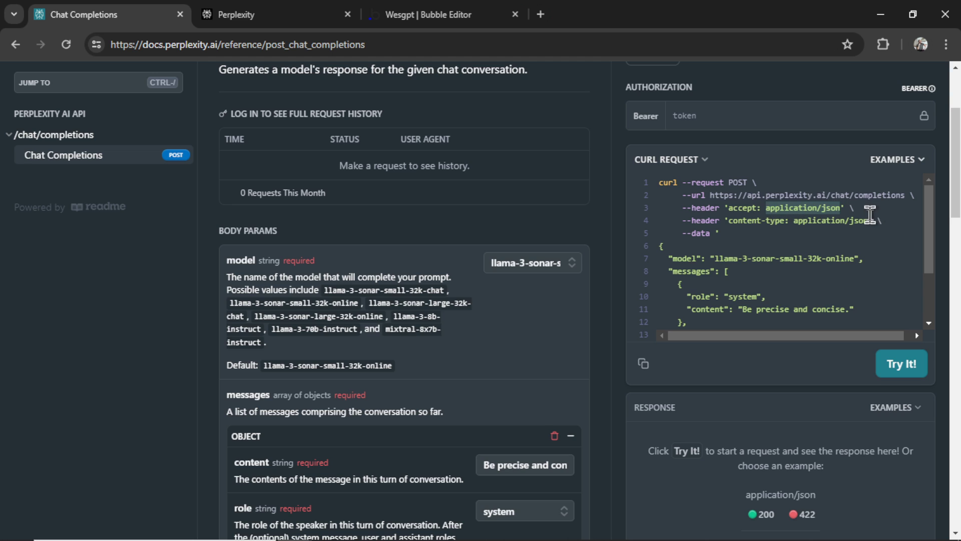
left_click(429, 14)
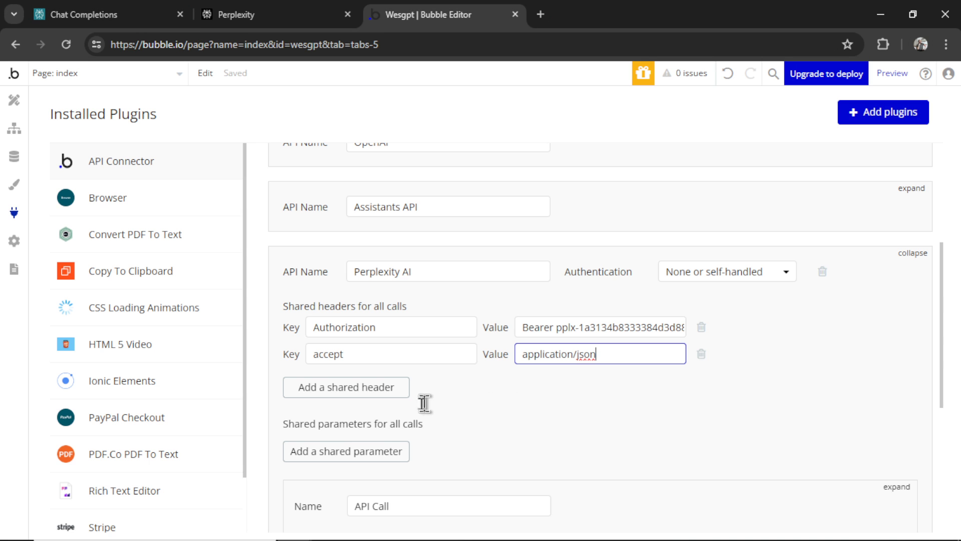
left_click(86, 14)
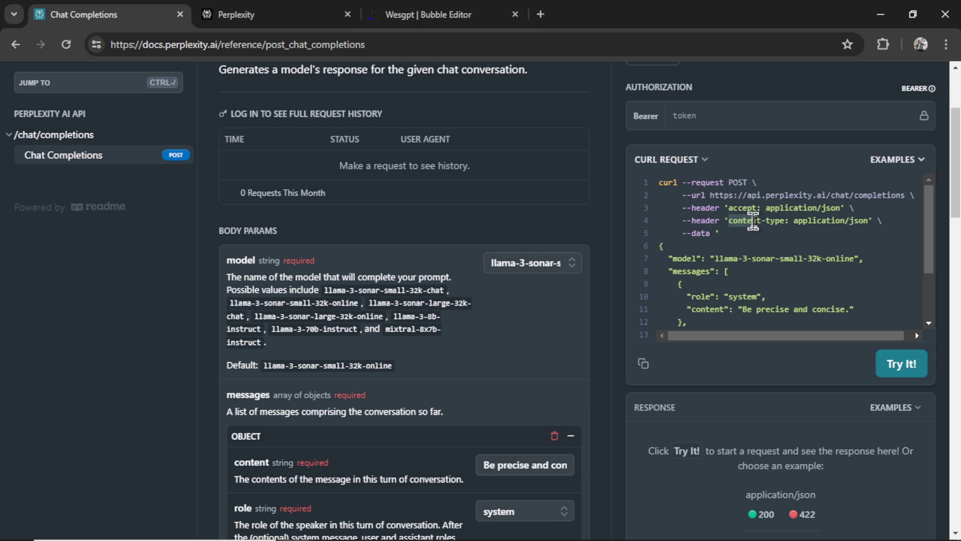
left_click(425, 14)
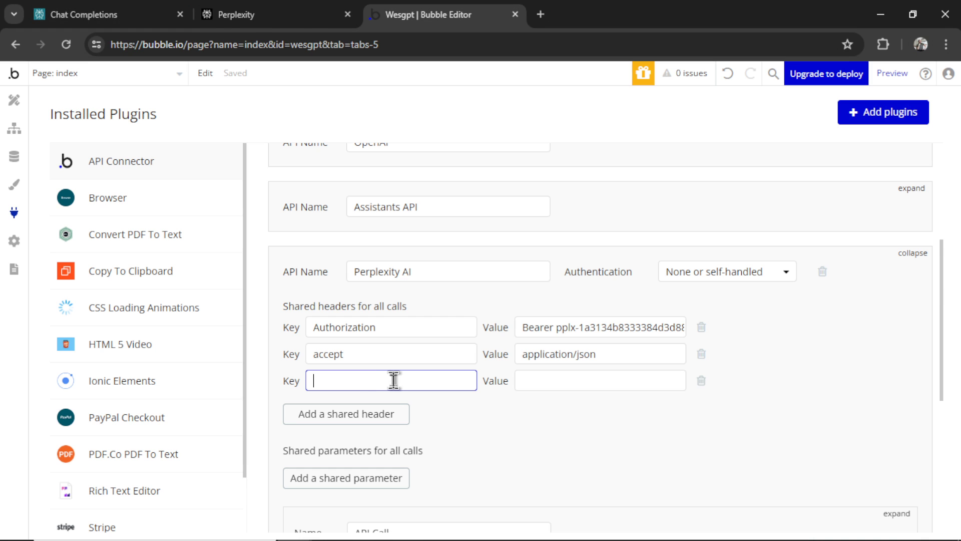
type("content-type")
left_click(600, 380)
type("application/json")
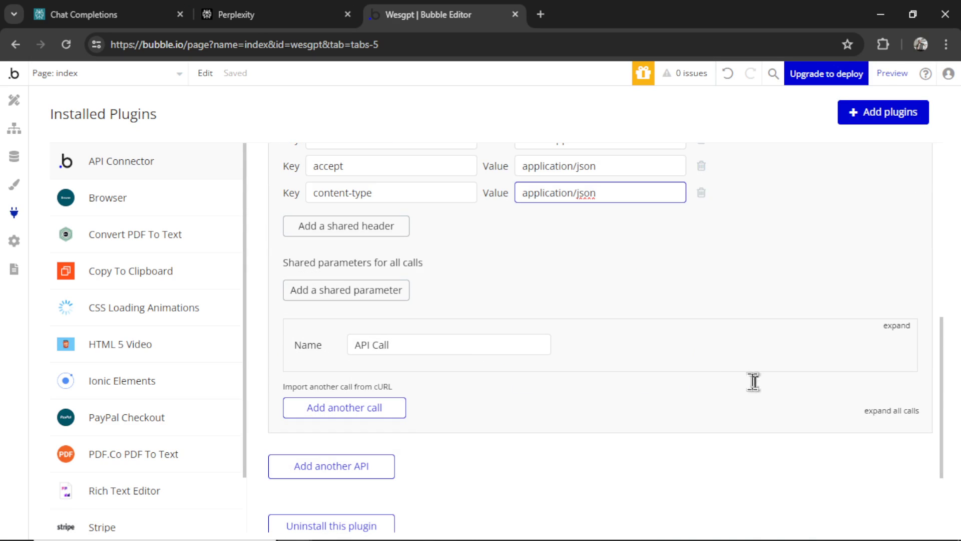
- Expand the API call and rename it 'Chat Completion'
left_click(895, 326)
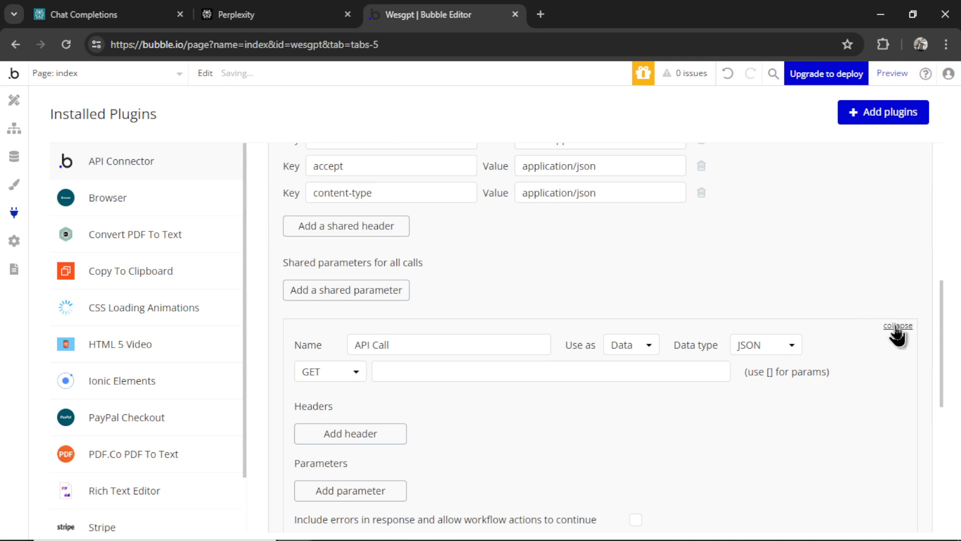
type("Chat Completion")
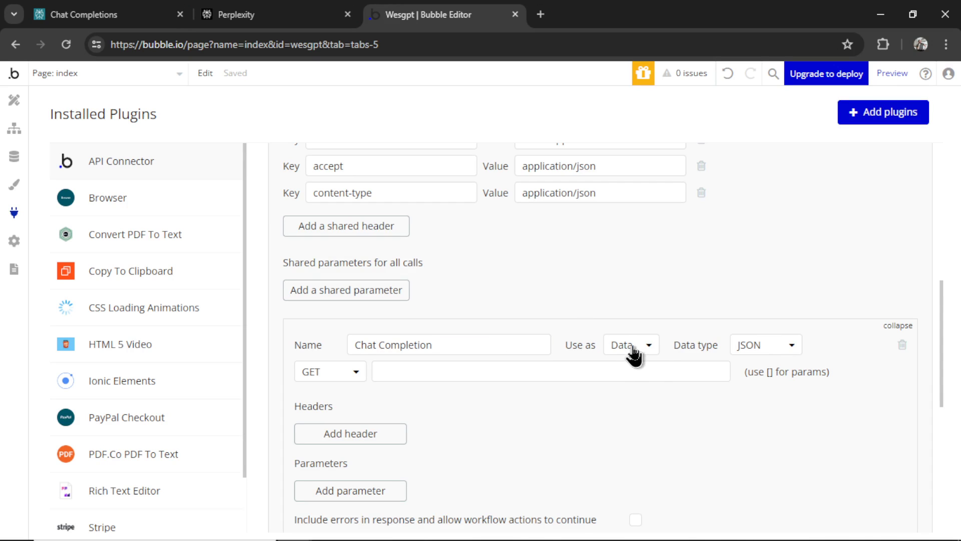
- Set the call to Use as Action, POST to the chat completions endpoint, with the sample JSON body pasted
left_click(630, 343)
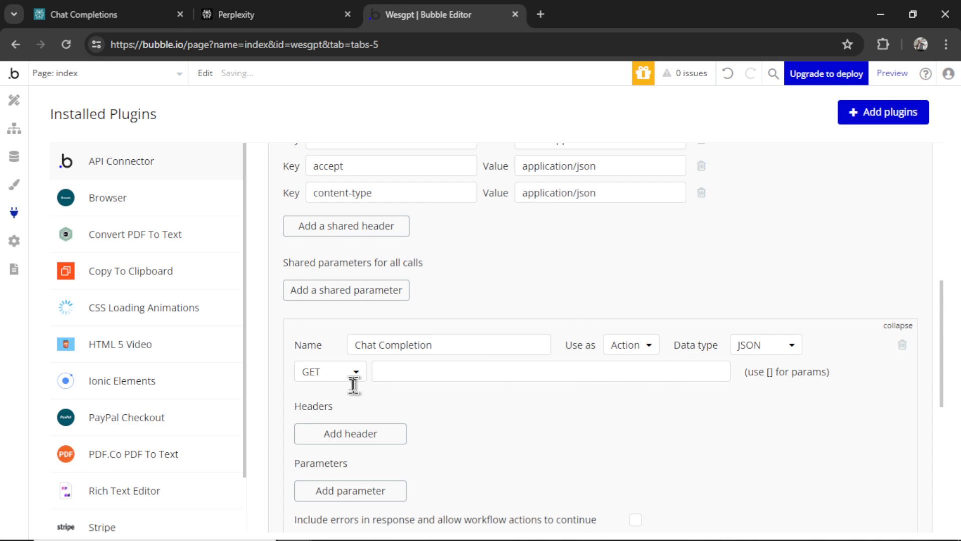
left_click(86, 14)
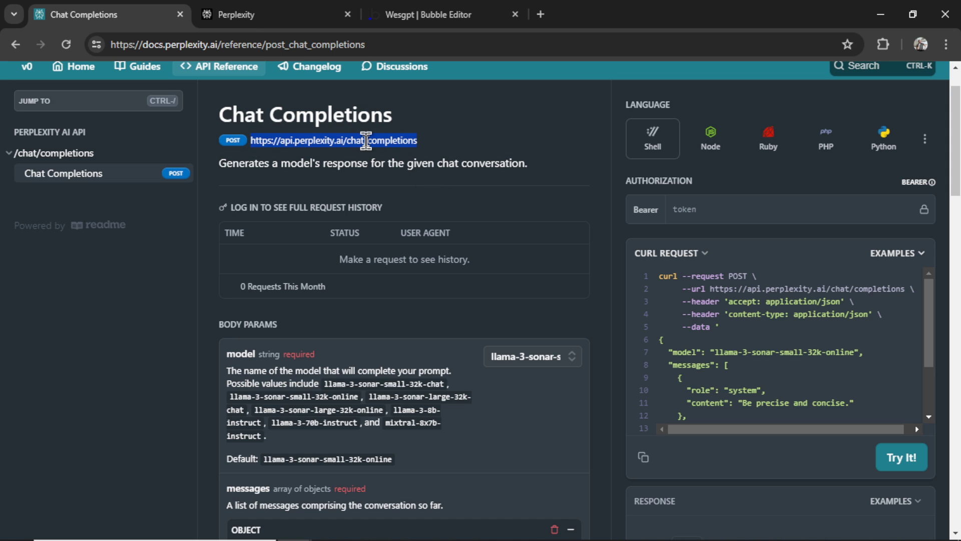
left_click(435, 14)
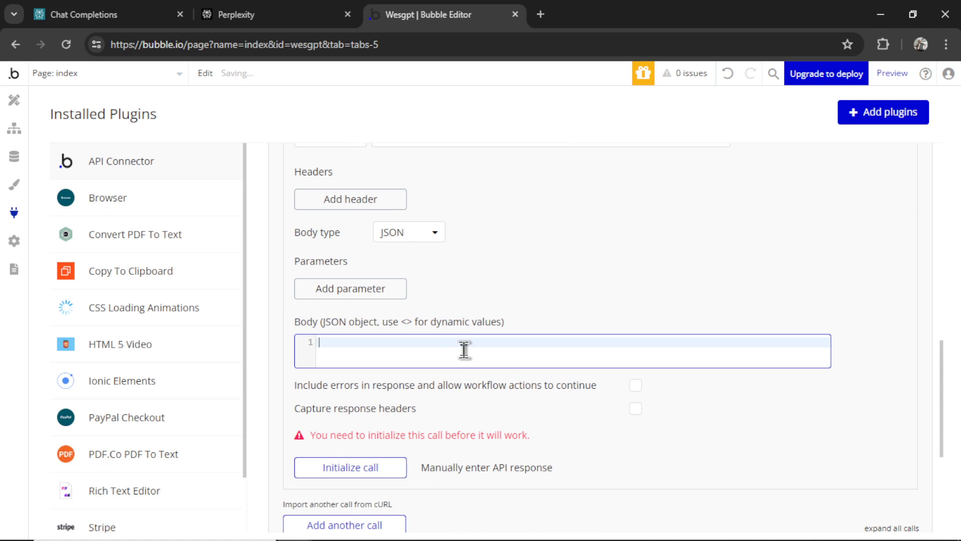
left_click(85, 14)
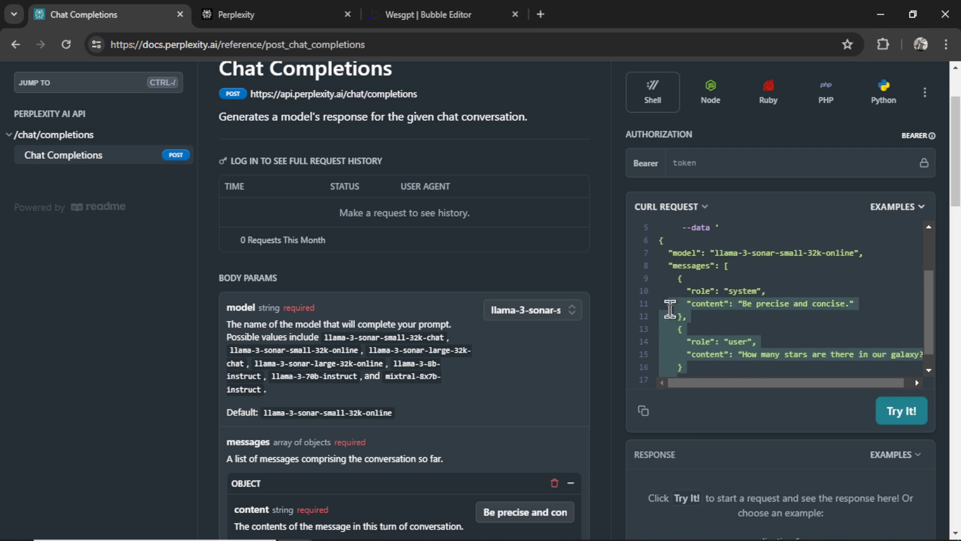
left_click(429, 14)
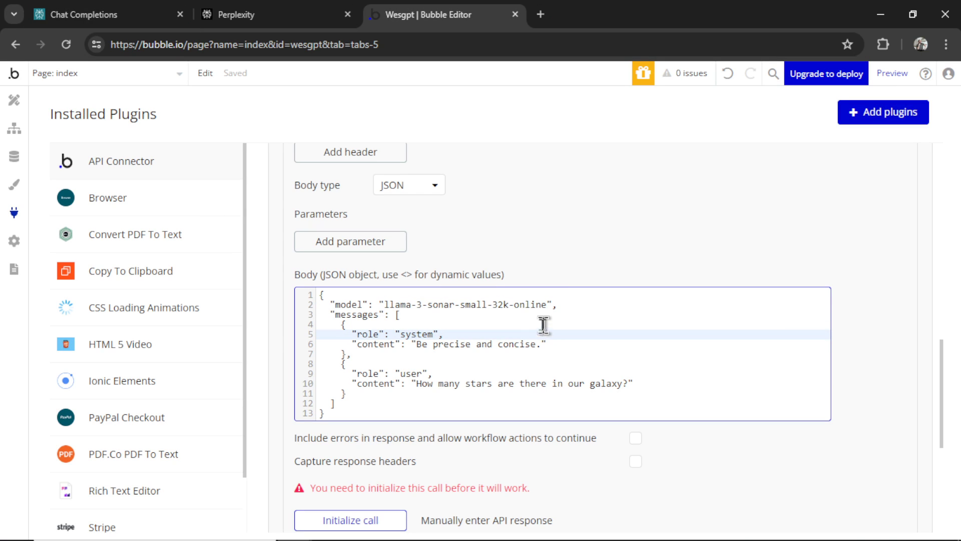
mouse_move(559, 337)
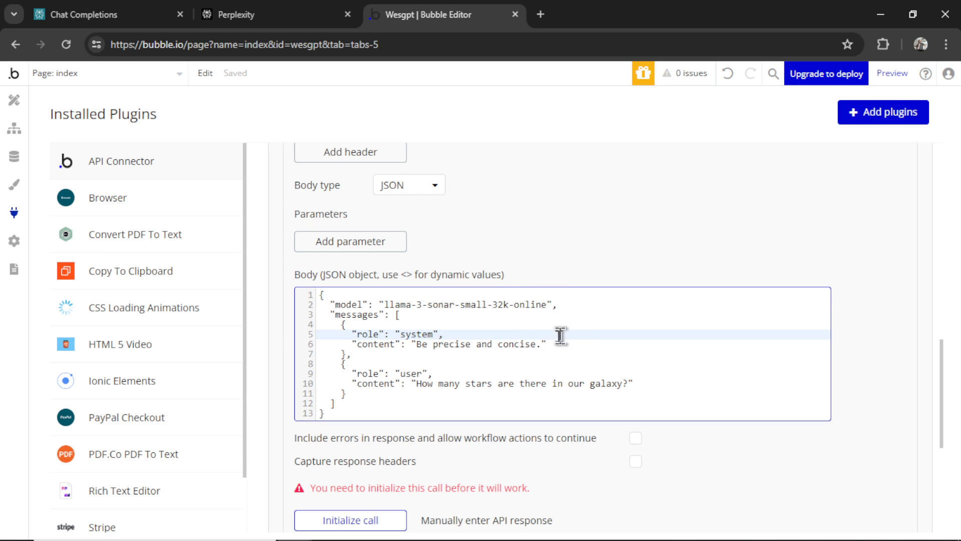
mouse_move(453, 370)
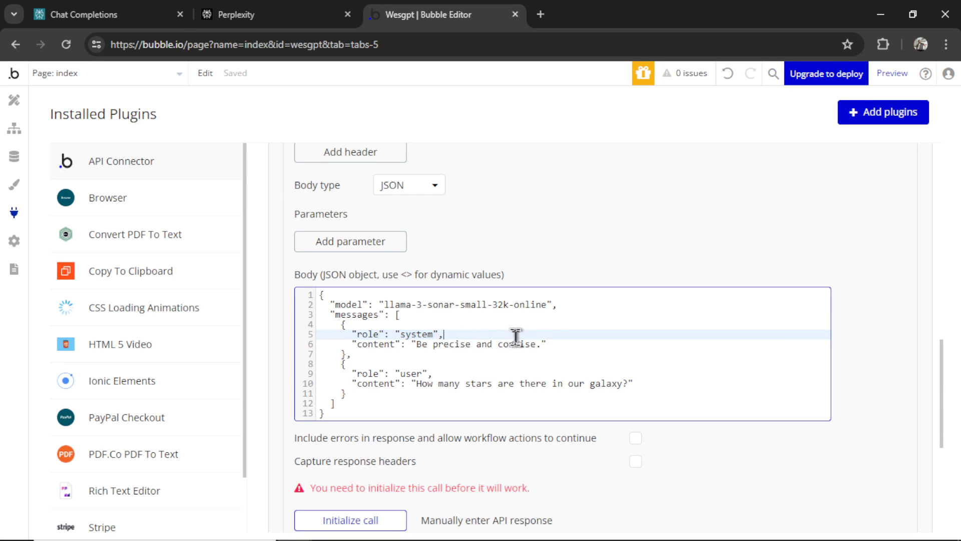
scroll("down", 3)
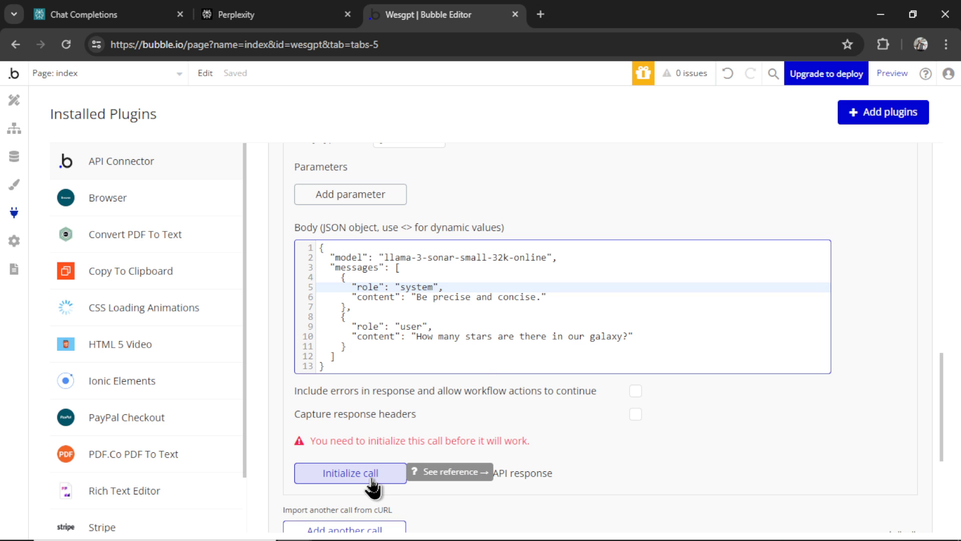
- Initialize the call and mark id, model, choice and delta fields as ignored, keeping message content as text
left_click(349, 472)
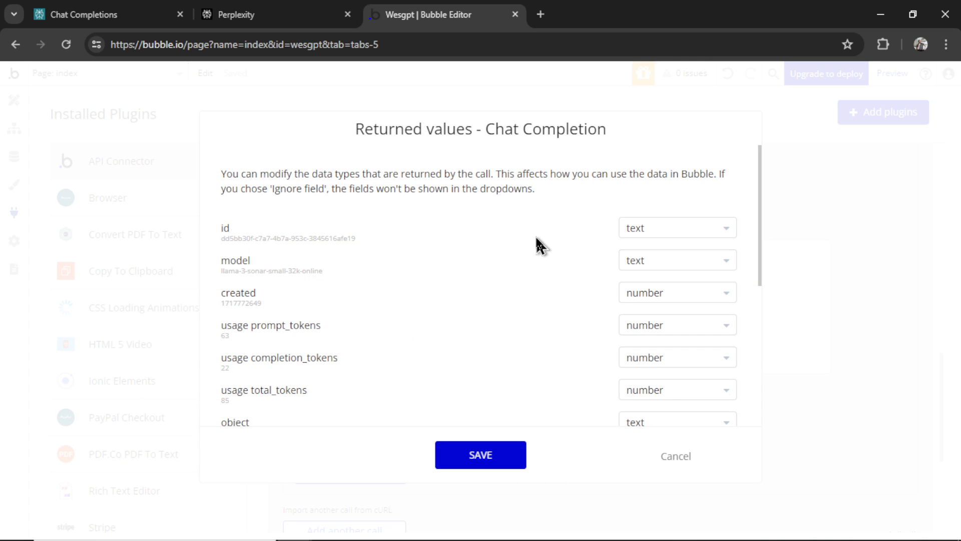
mouse_move(682, 237)
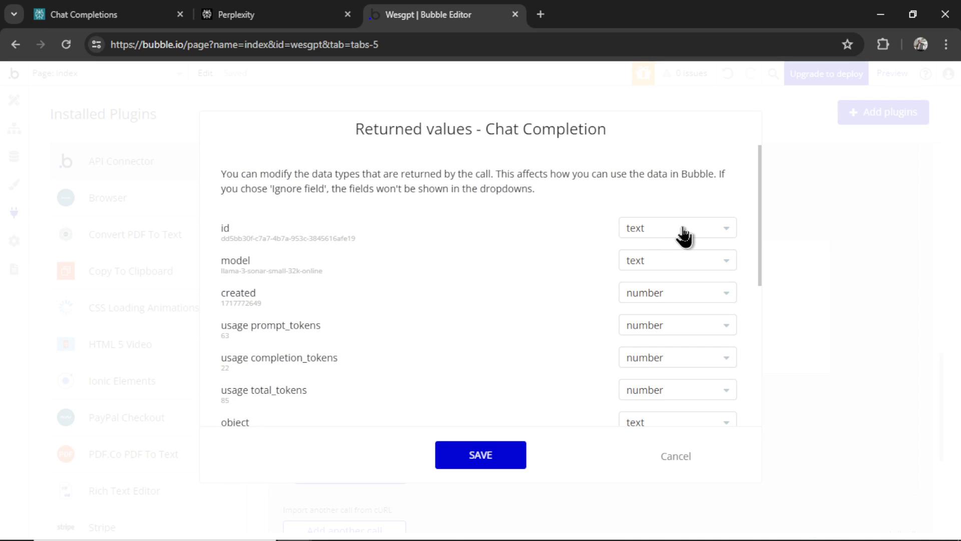
left_click(677, 227)
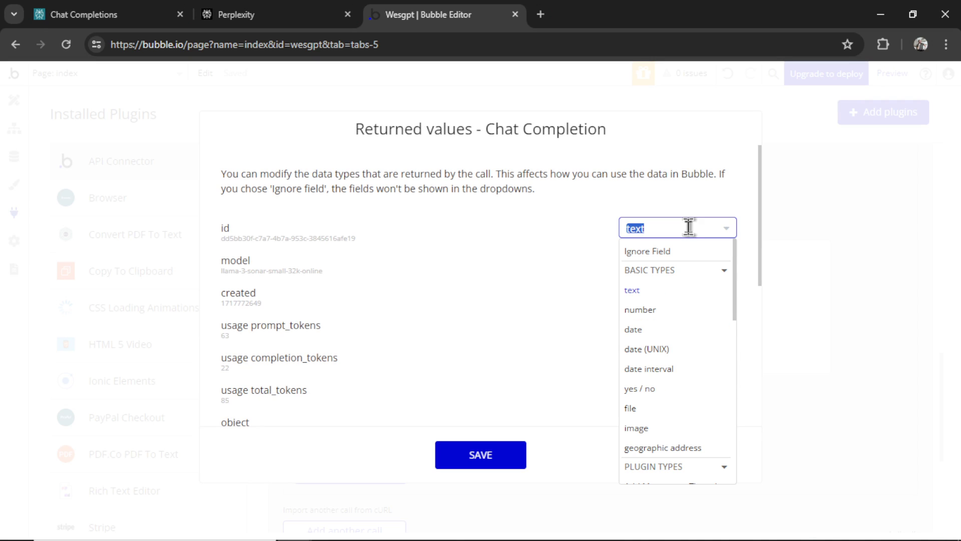
left_click(647, 251)
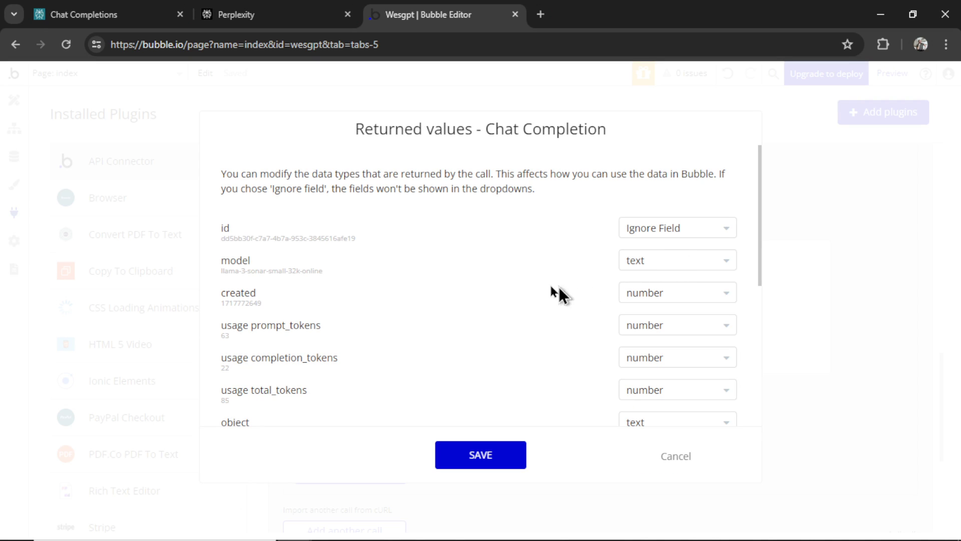
mouse_move(691, 269)
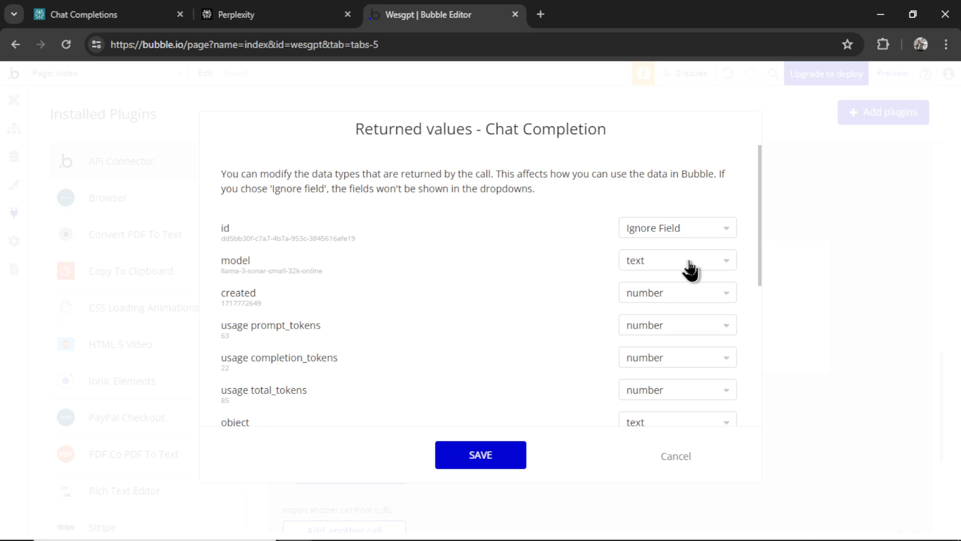
left_click(677, 260)
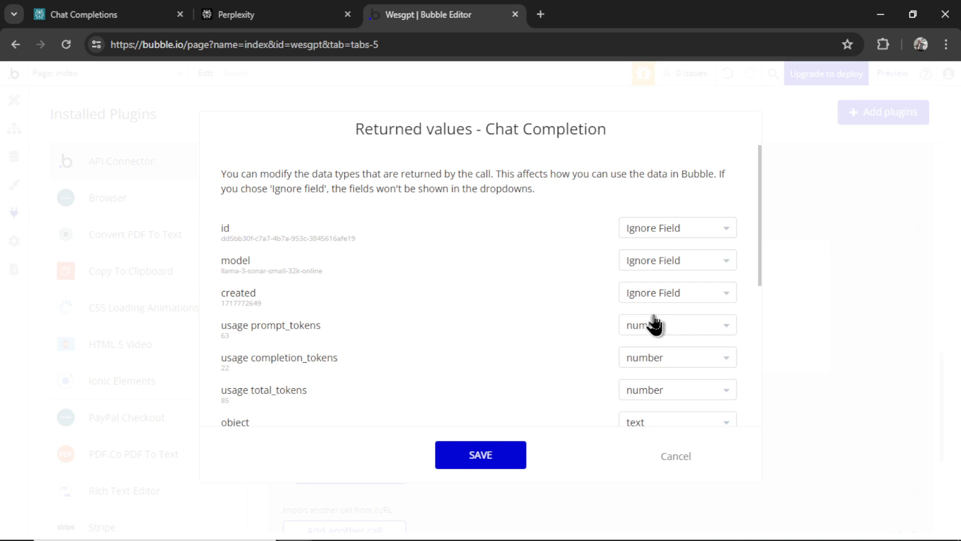
left_click(677, 324)
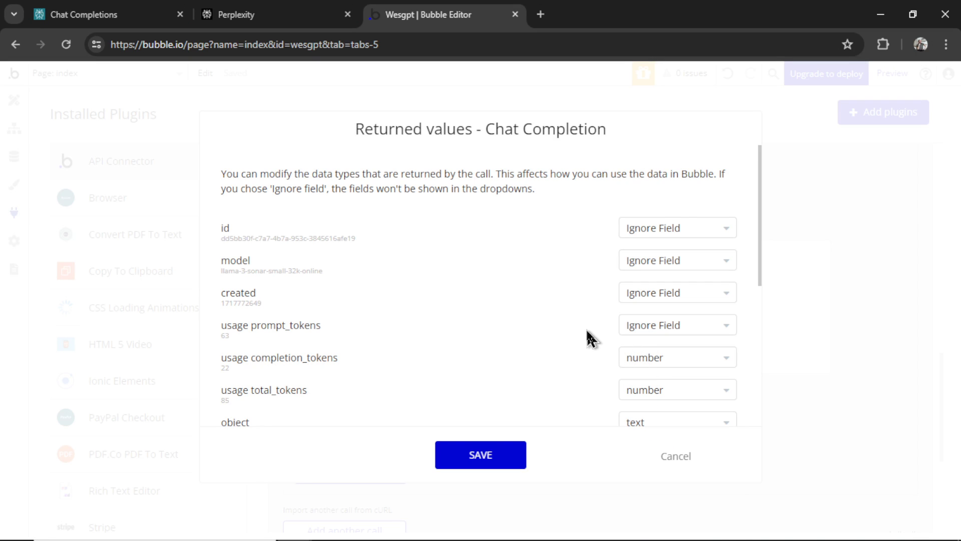
scroll("down", 3)
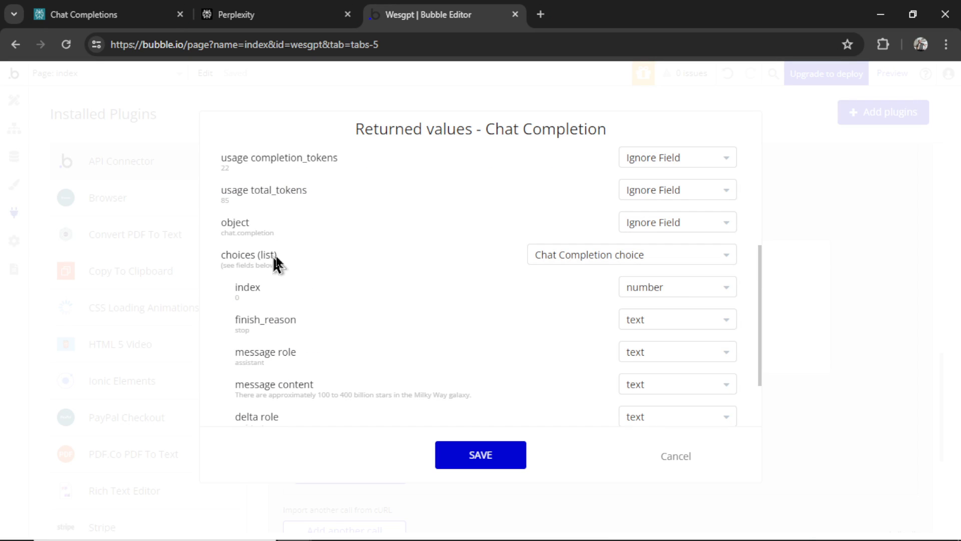
left_click(677, 206)
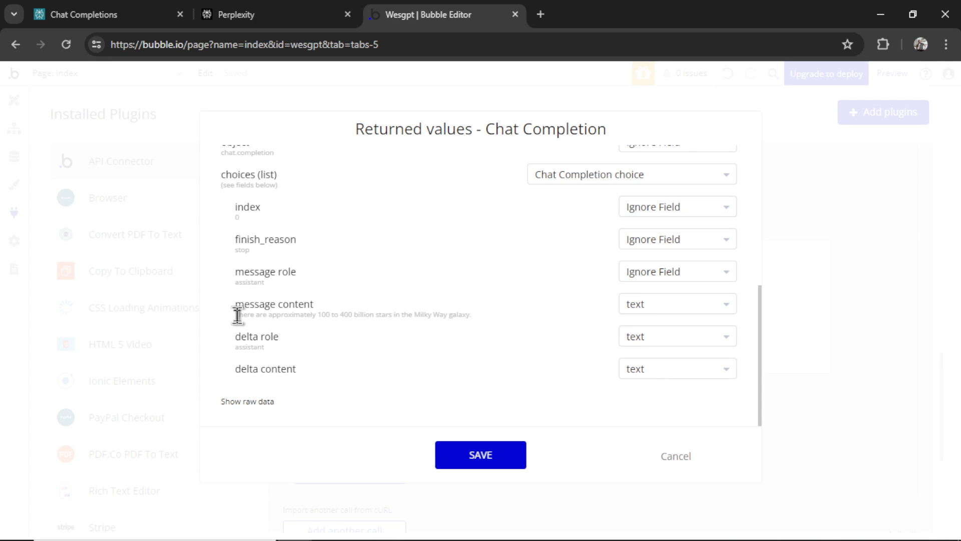
left_click_drag(235, 314, 472, 315)
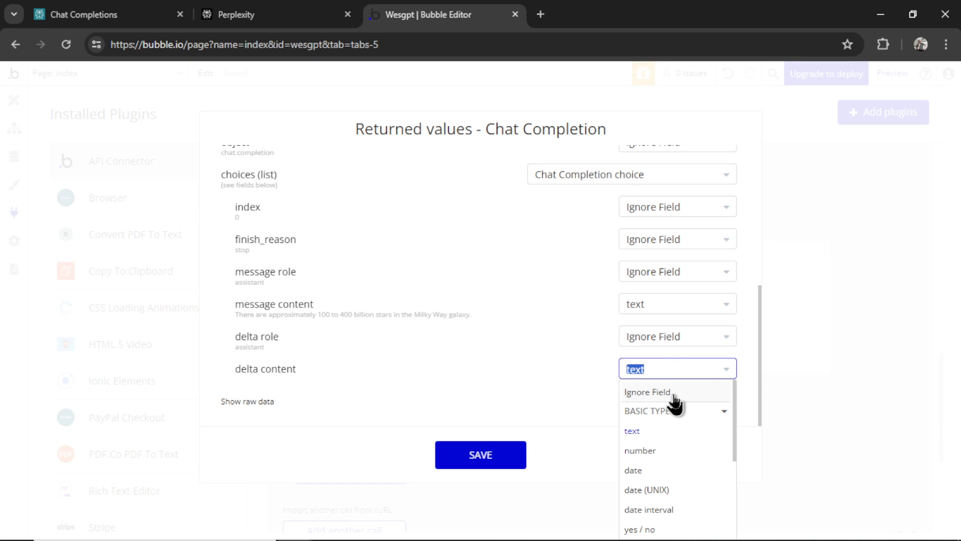
left_click(648, 392)
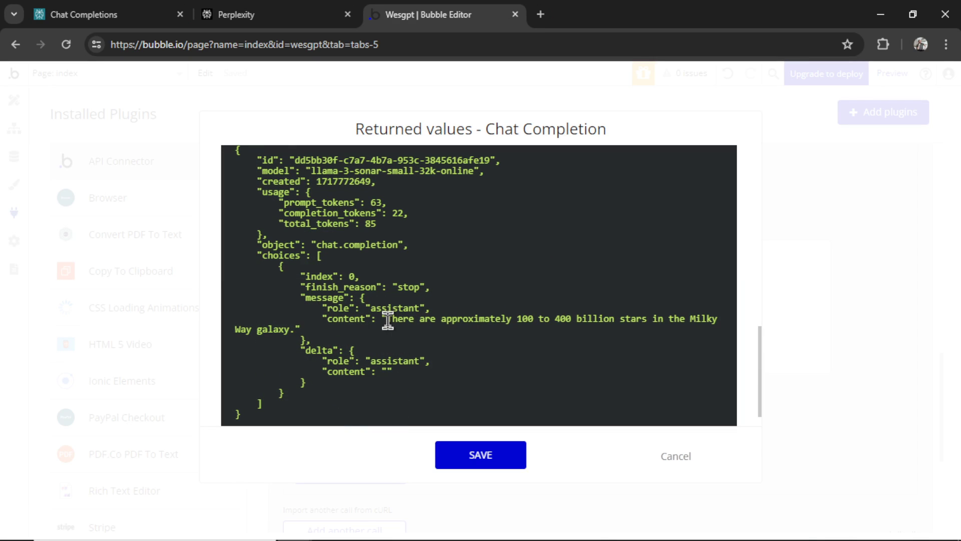
- Highlight the 100–400 billion Milky Way stars answer in the raw response, then close the preview
left_click_drag(389, 319, 498, 319)
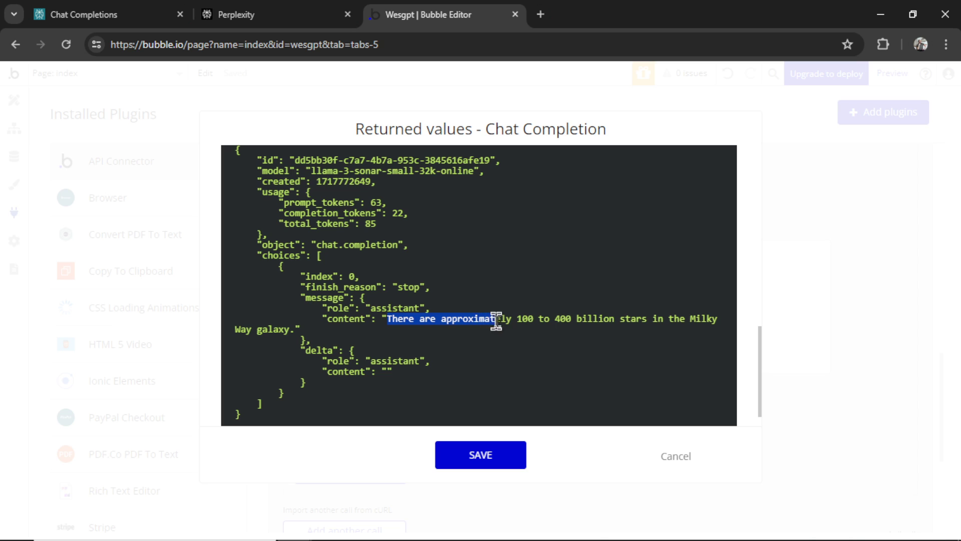
left_click_drag(496, 318, 625, 319)
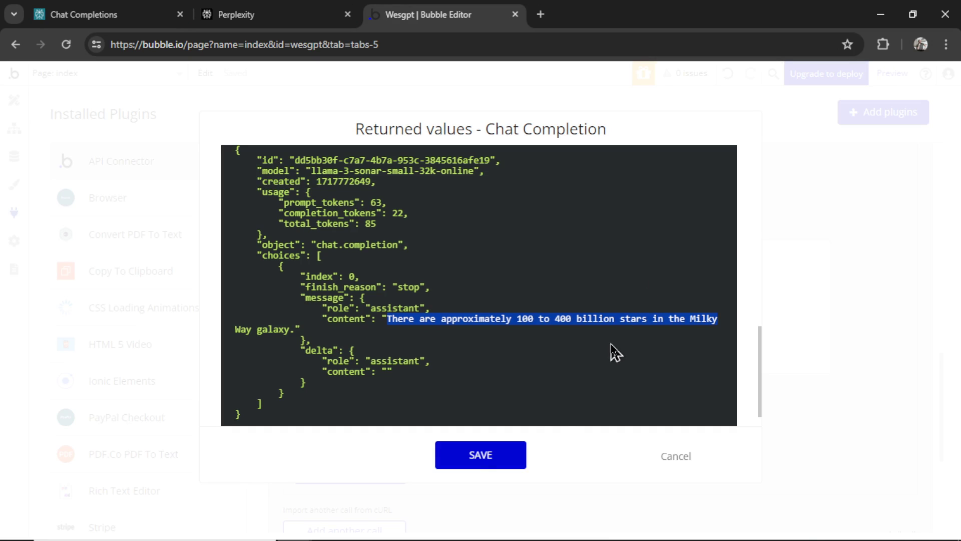
left_click(480, 455)
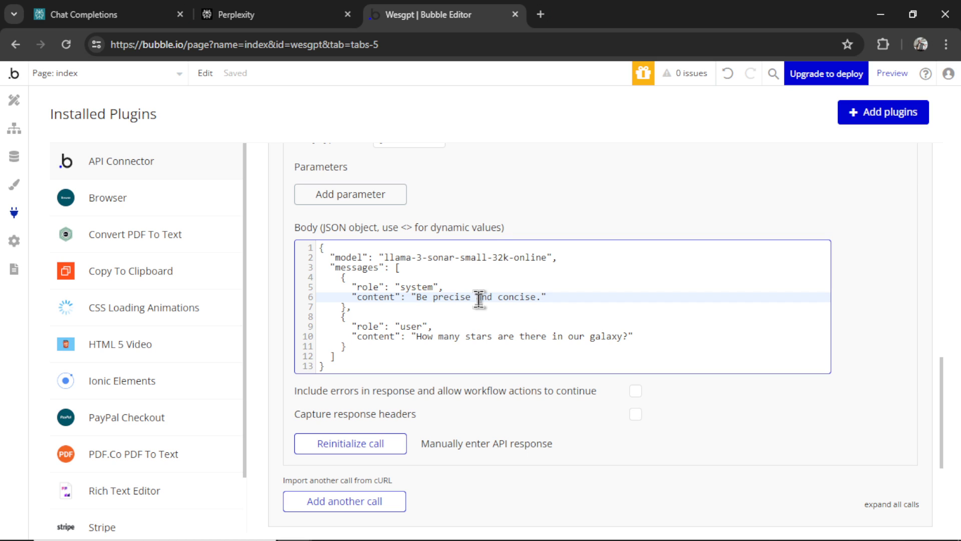
- Replace the system content with <system_message> and give it the value 'Be precise and concise.'
type("<>\"")
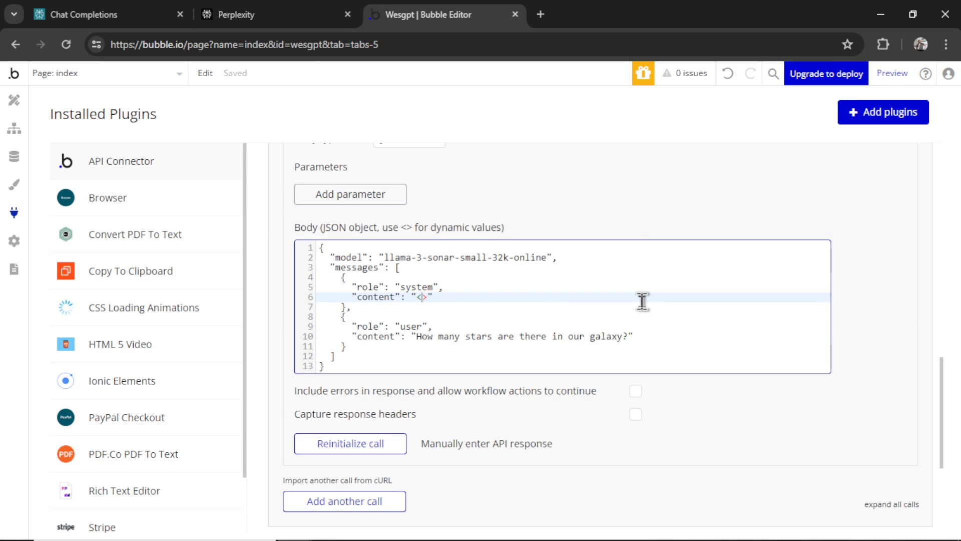
type("system_message")
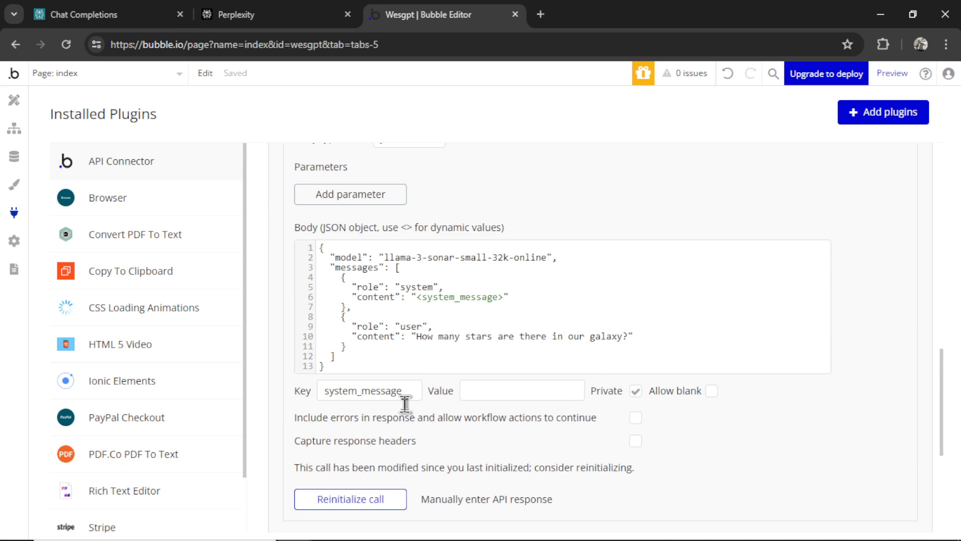
left_click(448, 337)
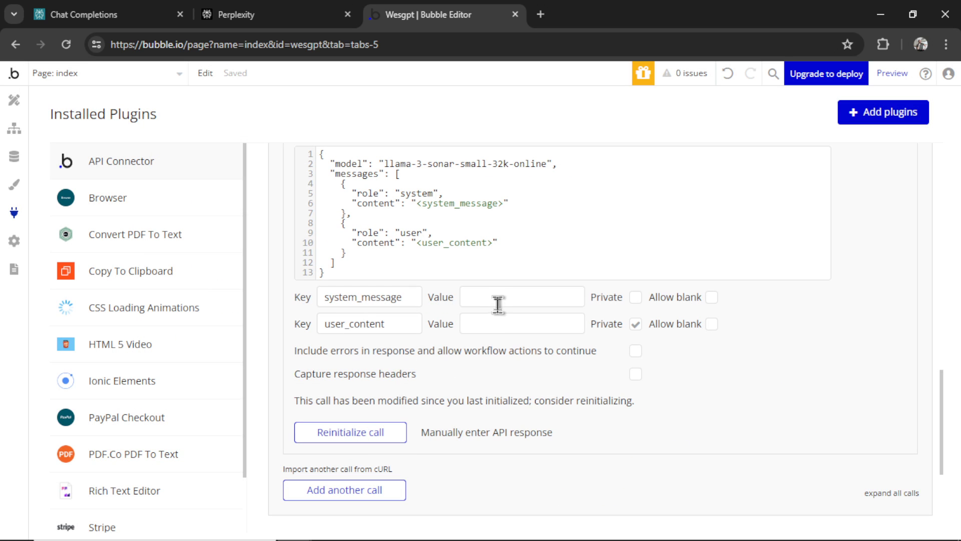
type("Be precise and concise.")
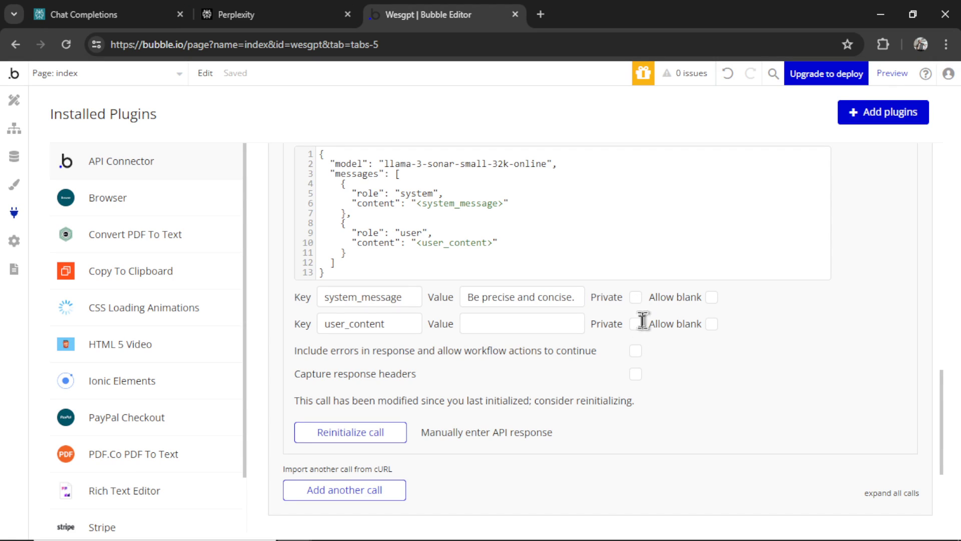
- Make user_content non-private with value 'game 1 of the NBA Finals' and reinitialize the call
left_click(522, 323)
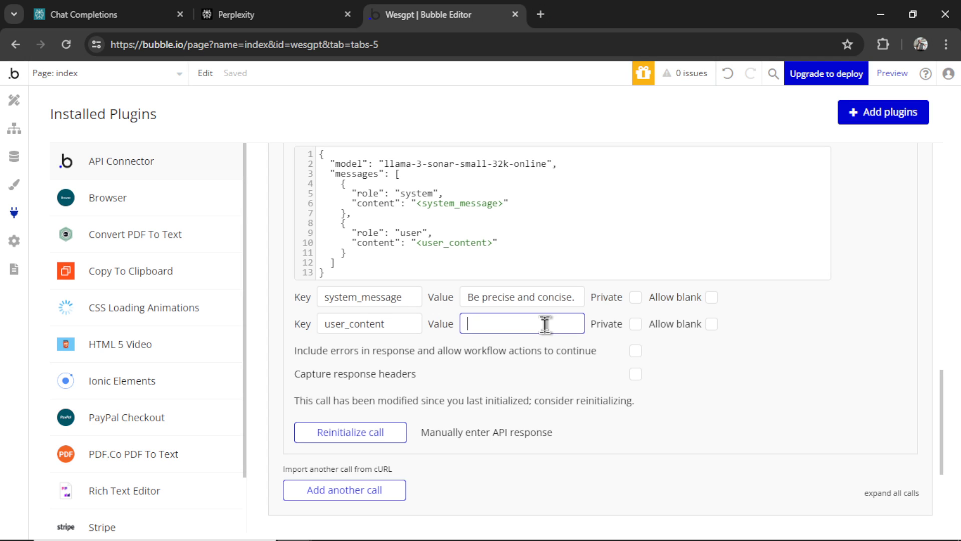
type("game 1 of the NBA Finals")
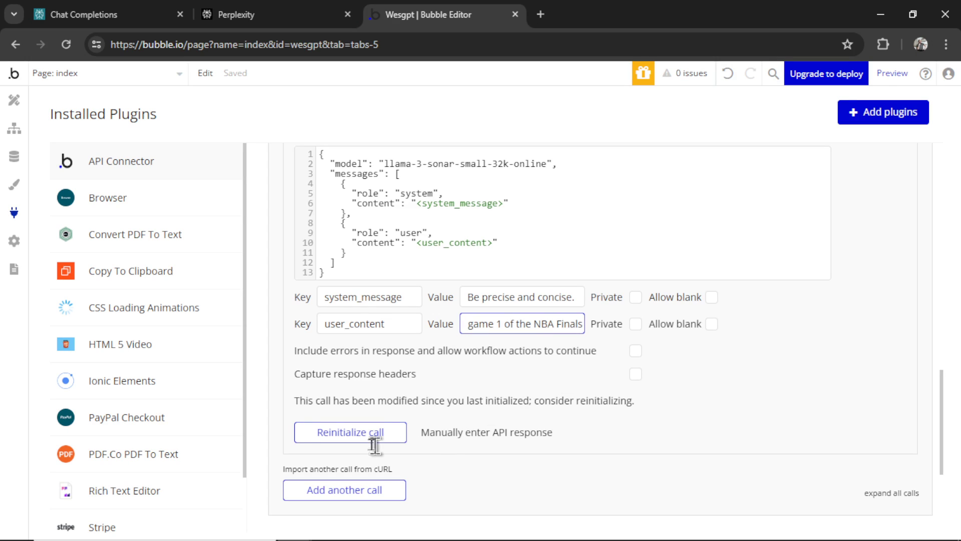
left_click(349, 432)
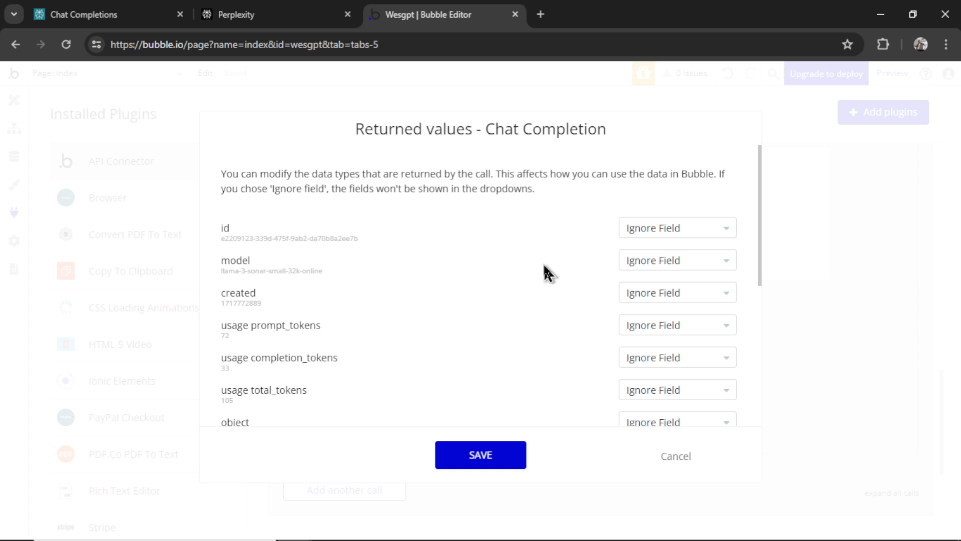
- View the raw response reporting the Celtics' 107-89 Game 1 win, then return to the Perplexity docs tab
scroll("down", 3)
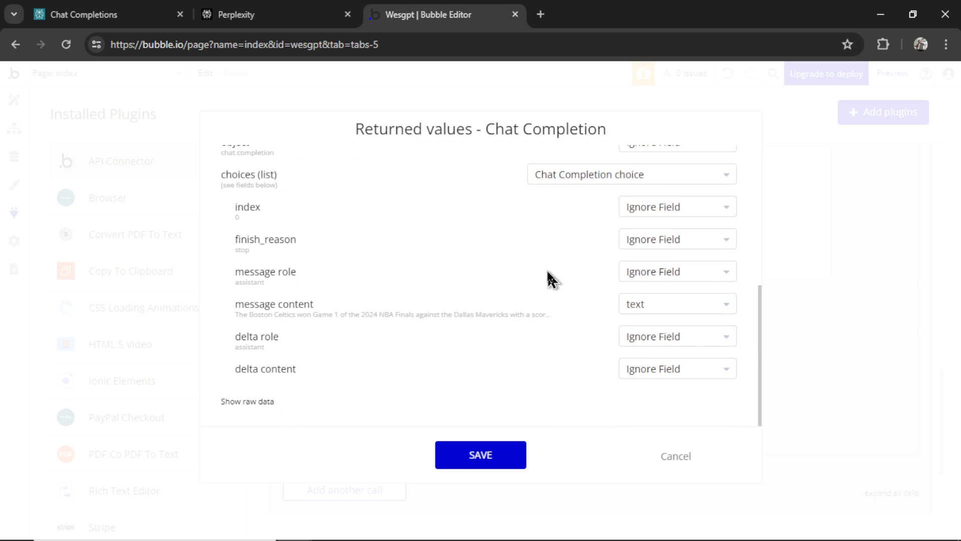
left_click(247, 401)
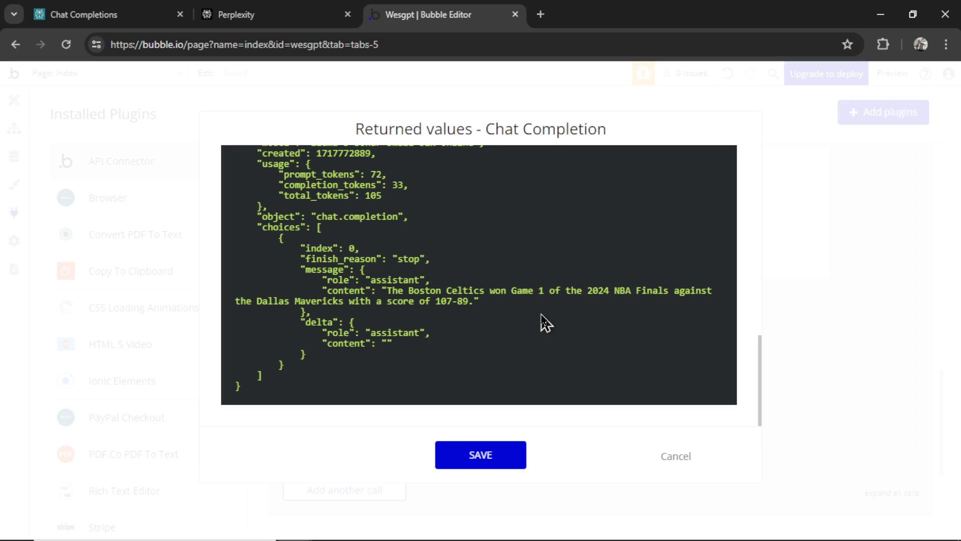
left_click(93, 14)
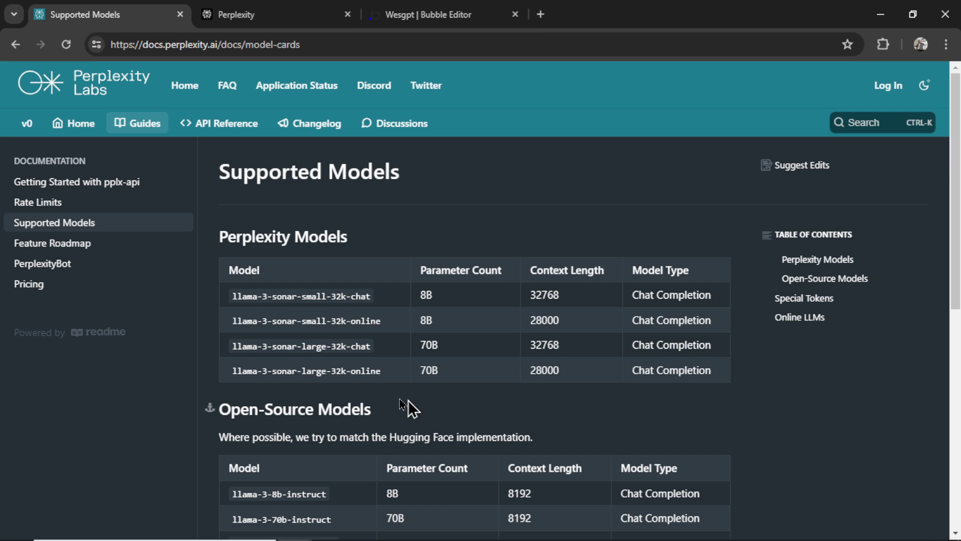
double_click(313, 321)
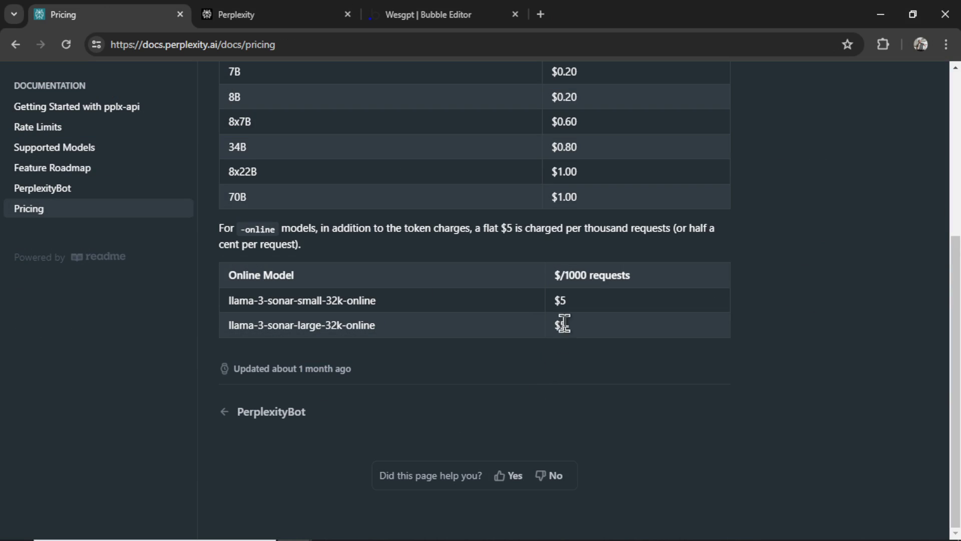
mouse_move(588, 311)
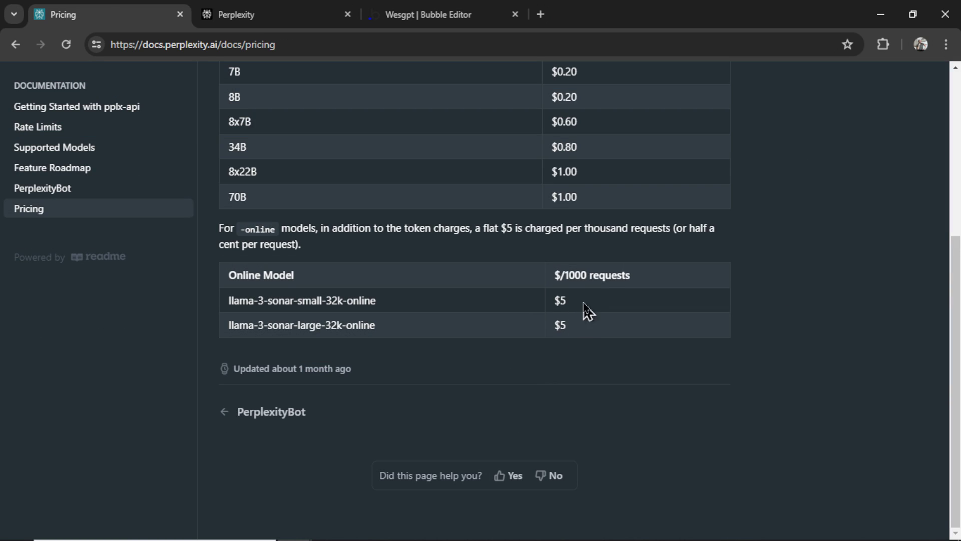
left_click(54, 147)
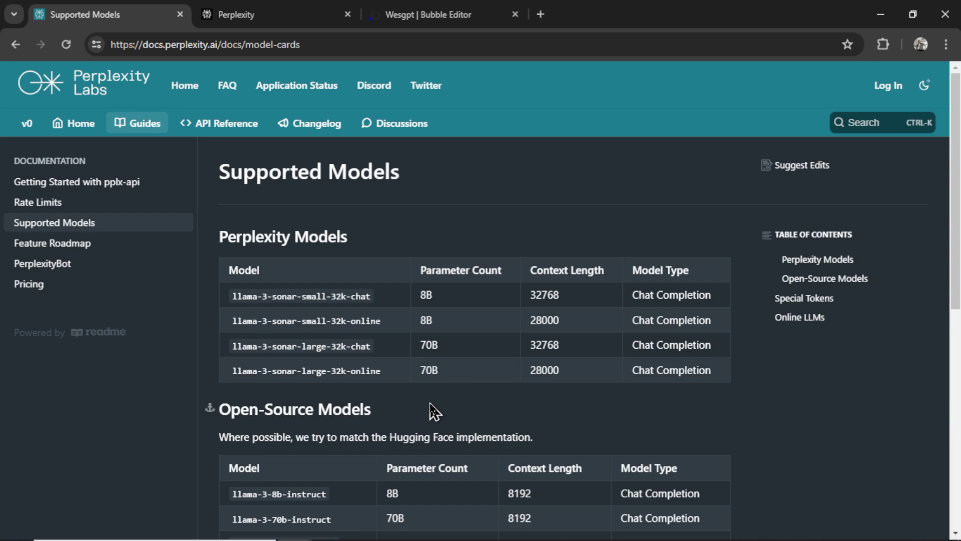
mouse_move(425, 381)
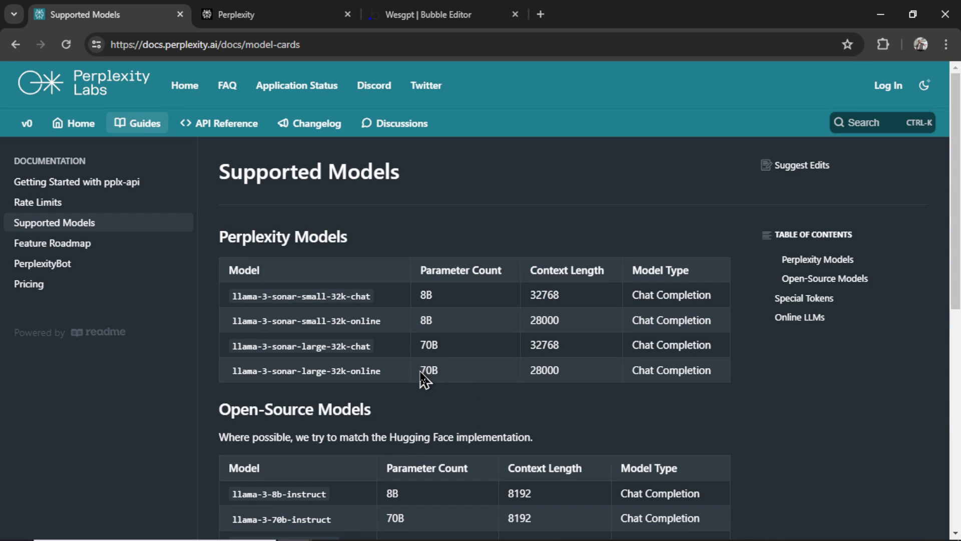
double_click(429, 369)
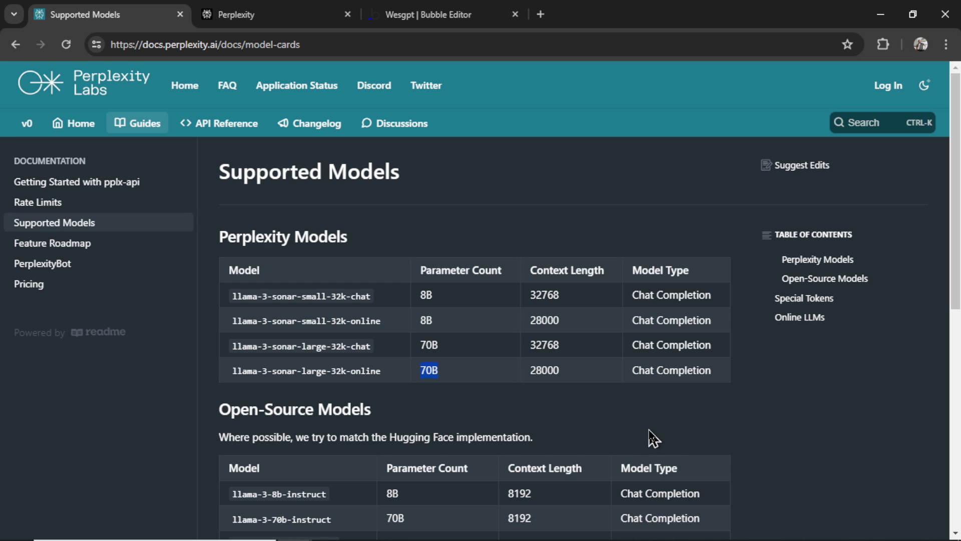
mouse_move(772, 415)
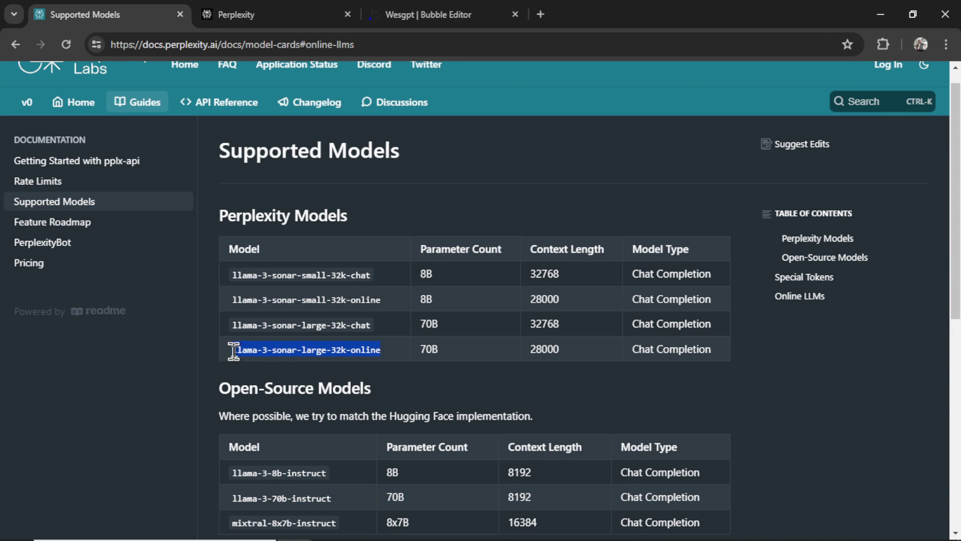
left_click(429, 14)
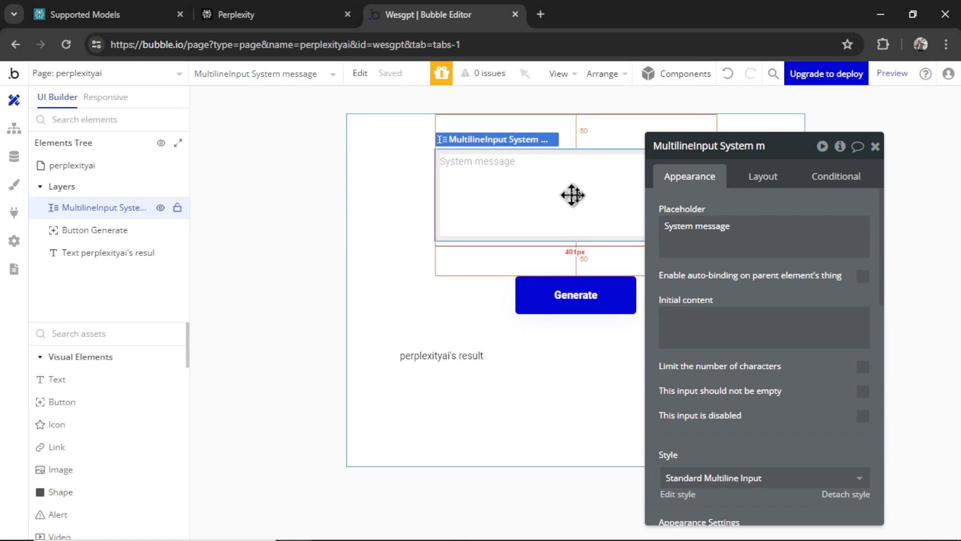
- Add a Perplexity AI Chat Completion action to the Generate button's workflow
left_click(761, 176)
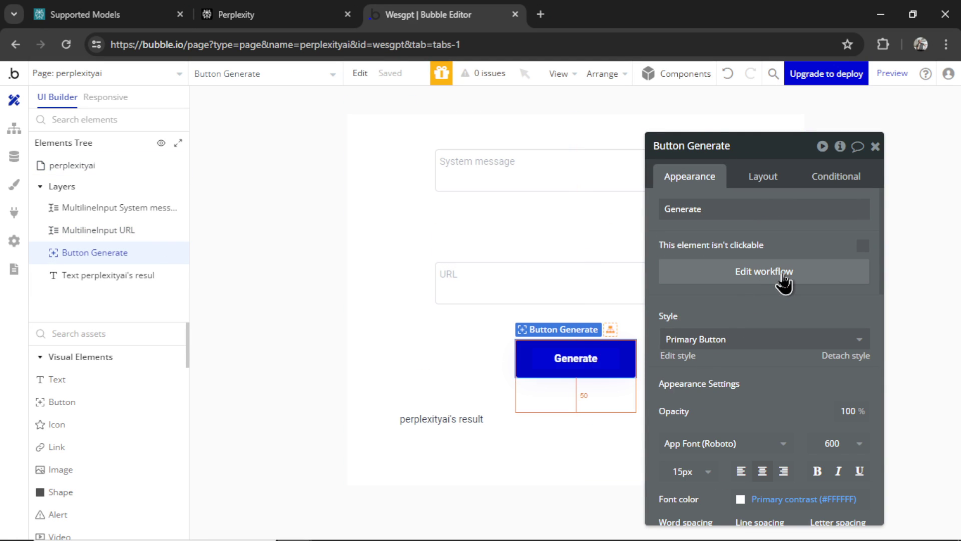
left_click(763, 271)
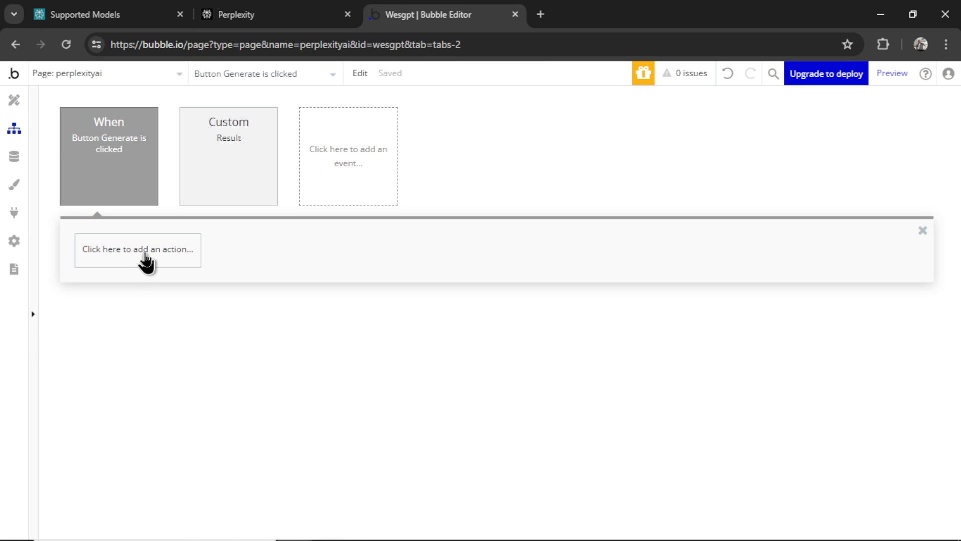
left_click(137, 249)
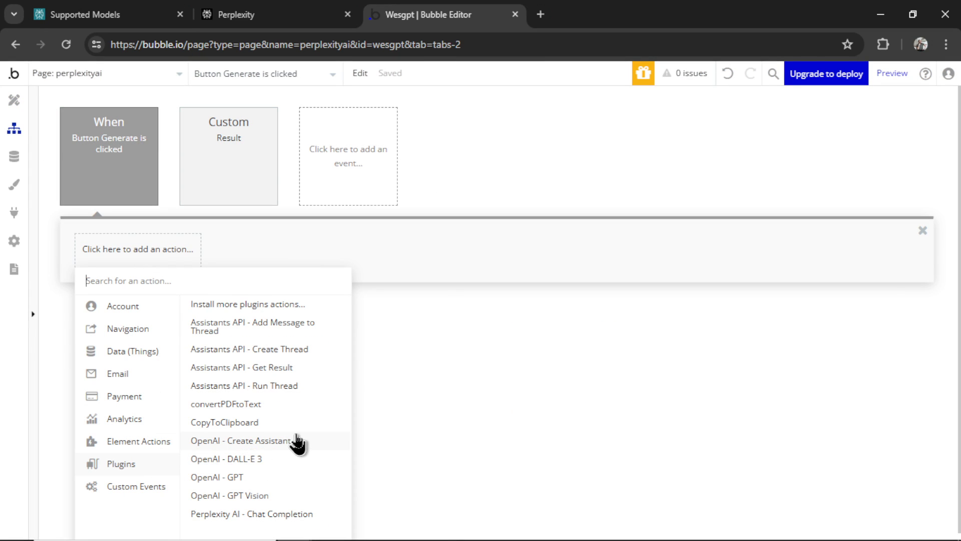
left_click(252, 514)
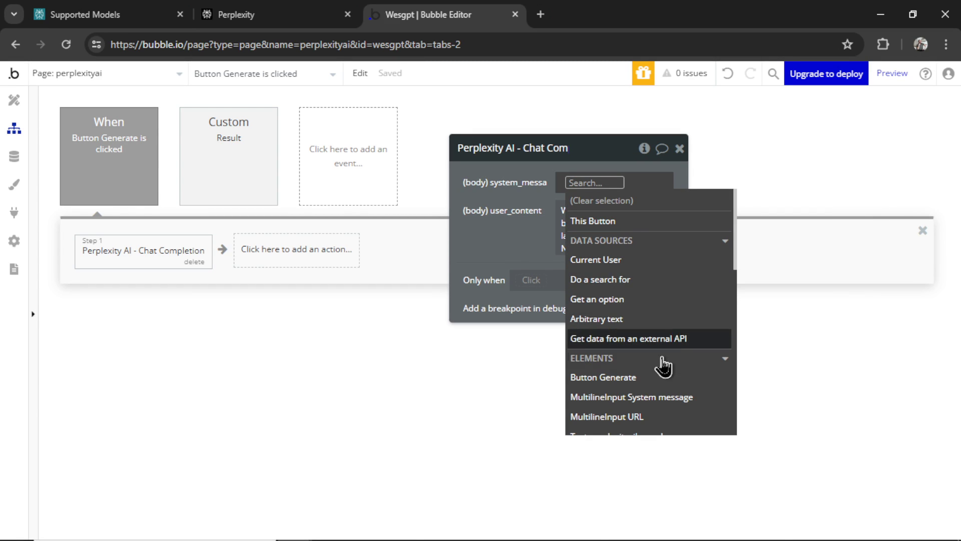
- Set system_message to the System message input's value and user_content to the URL input
left_click(632, 397)
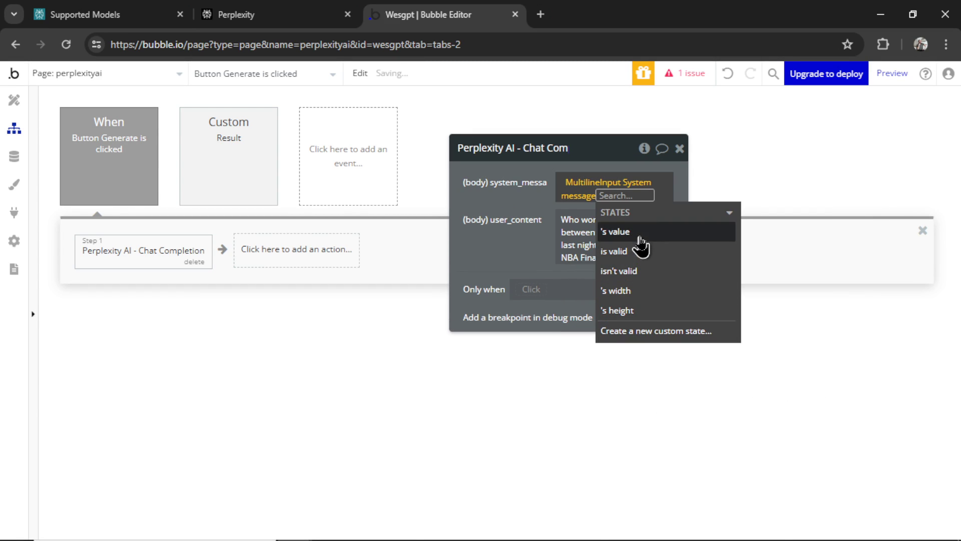
left_click(617, 231)
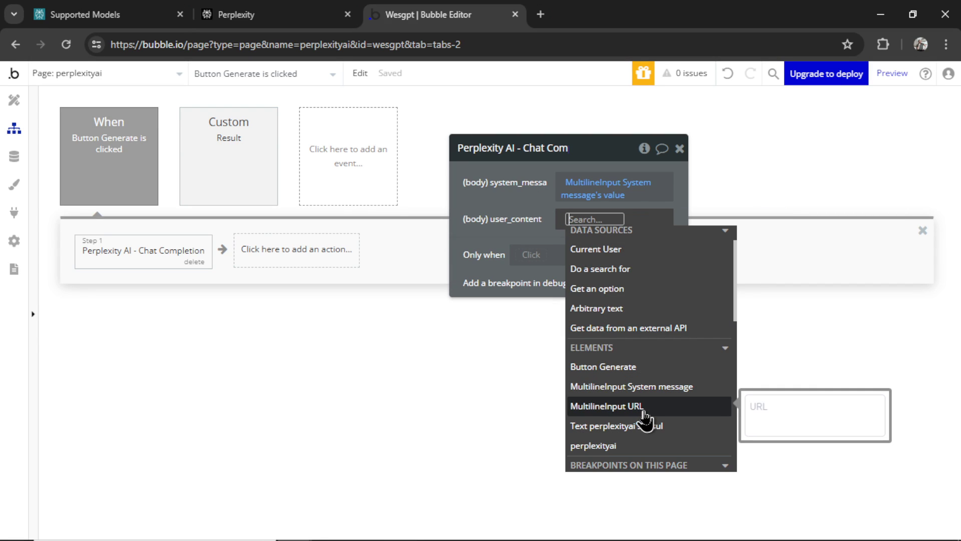
left_click(608, 405)
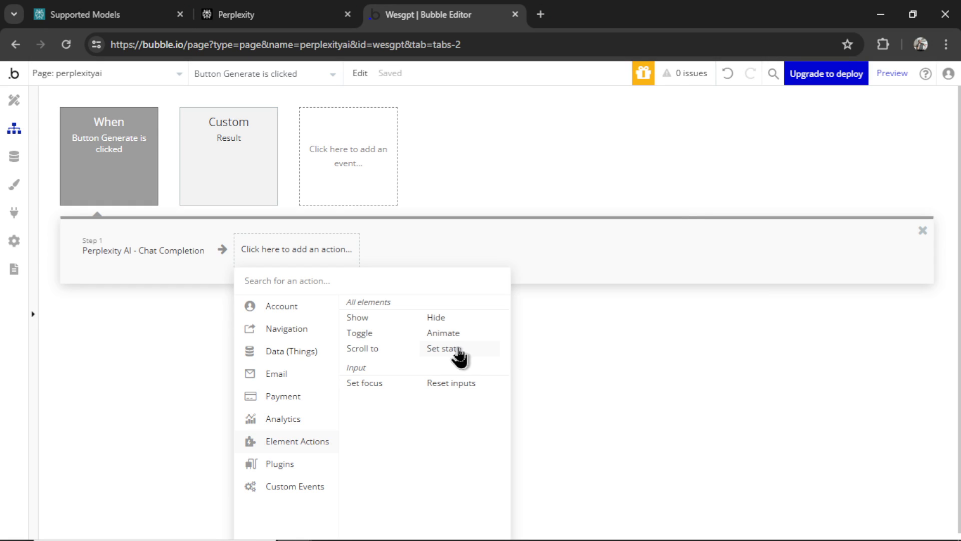
- Add a Set state step storing step 1's first choice message content into the page's result state
left_click(442, 348)
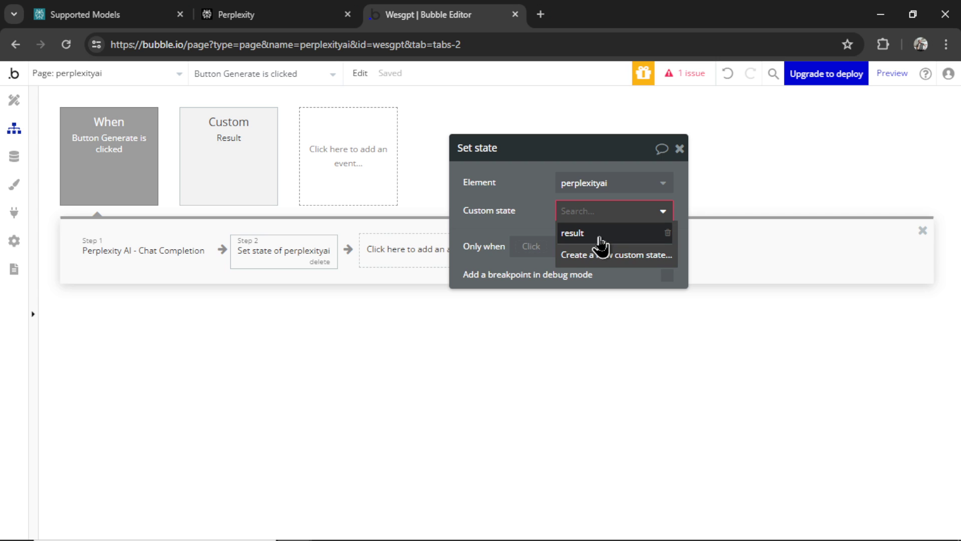
left_click(572, 234)
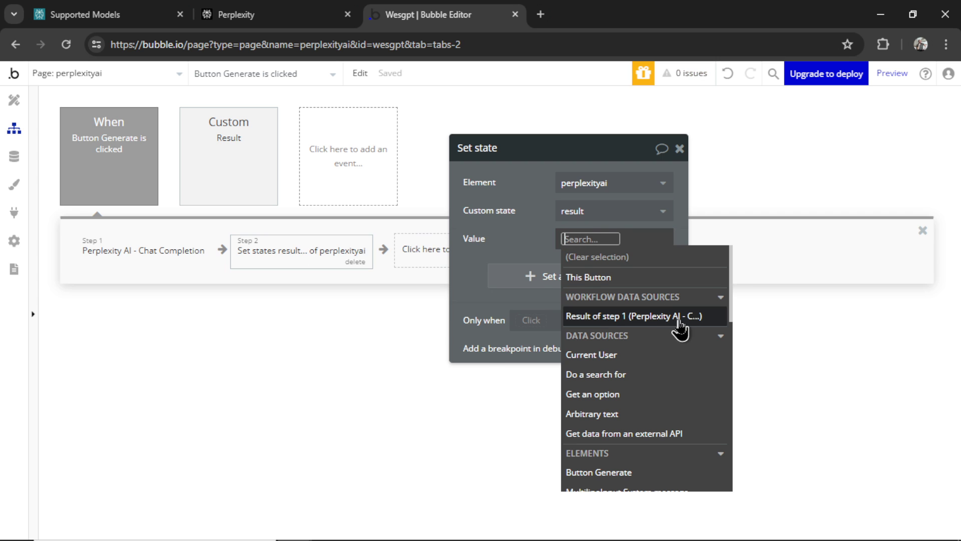
left_click(637, 315)
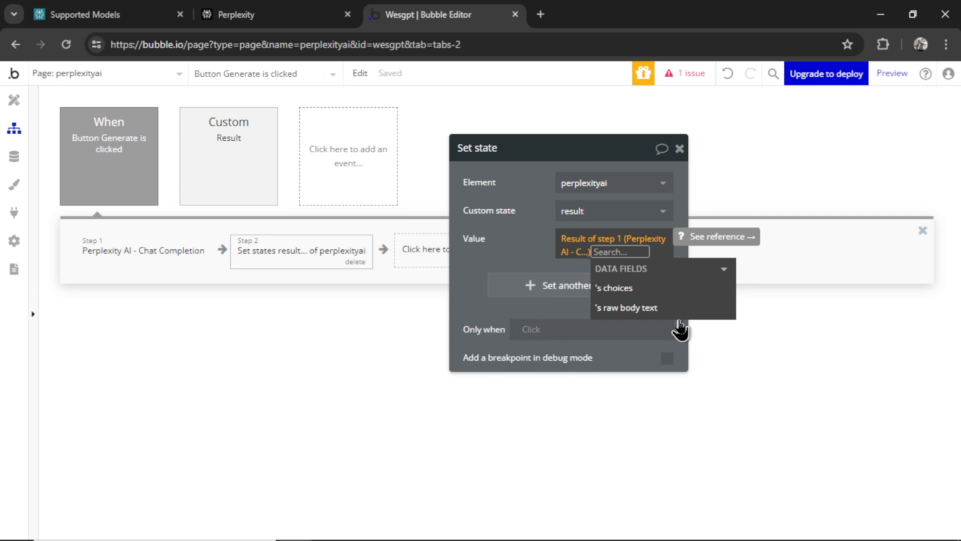
left_click(614, 288)
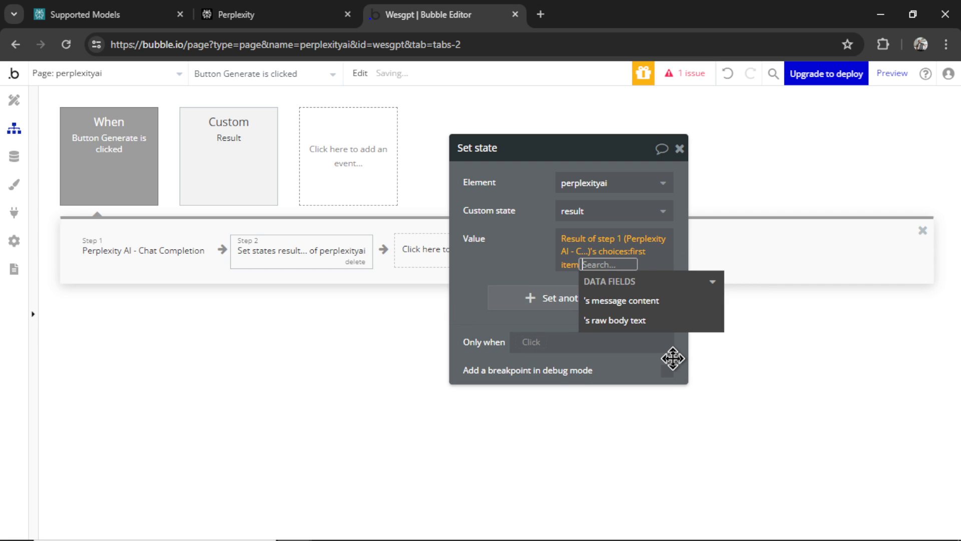
left_click(621, 301)
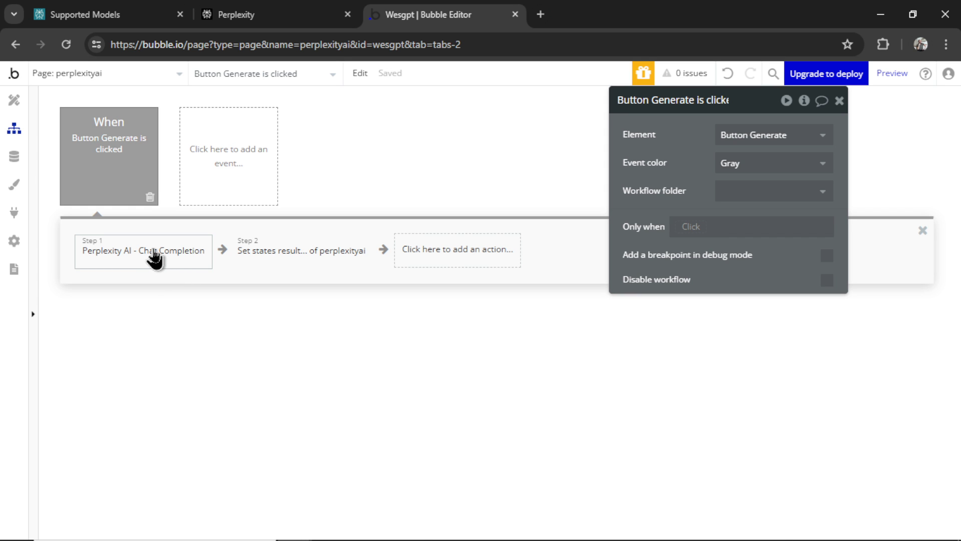
left_click(301, 250)
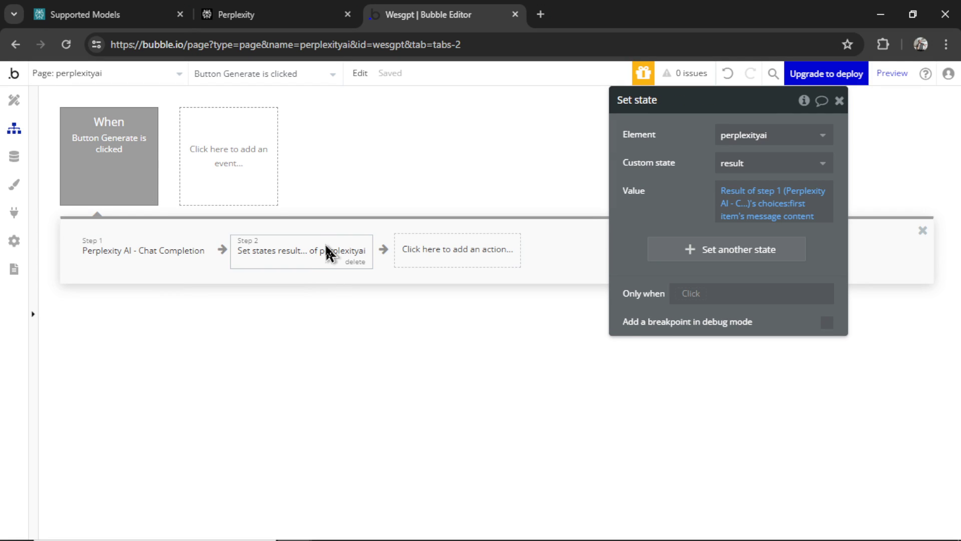
mouse_move(219, 260)
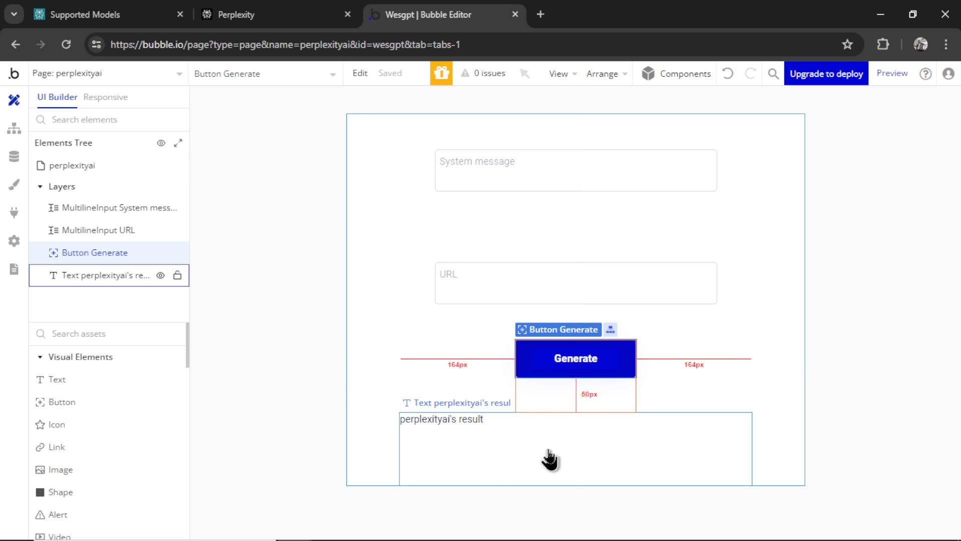
- In preview, enter 'Summarize the article' as system message and the ESPN Game 1 article URL
left_click(893, 73)
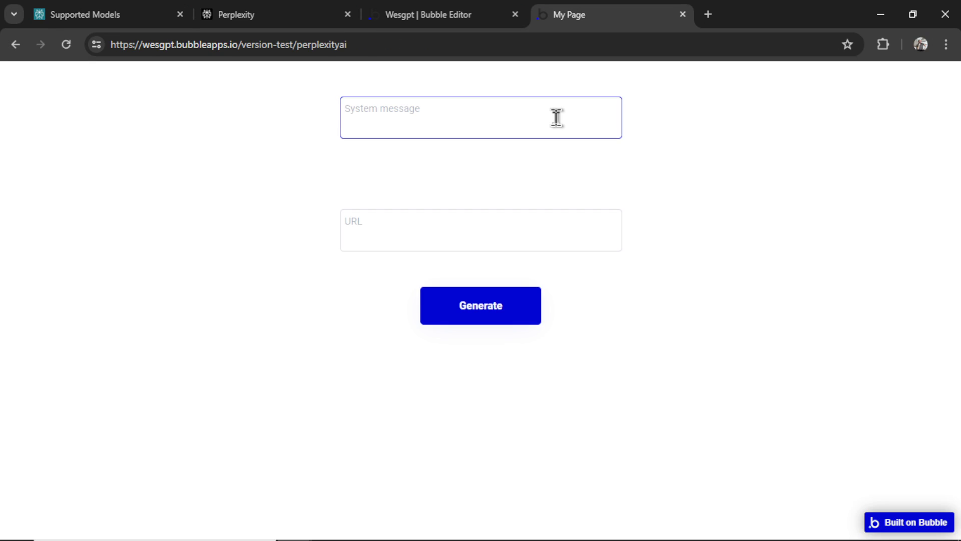
type("Summarize the article")
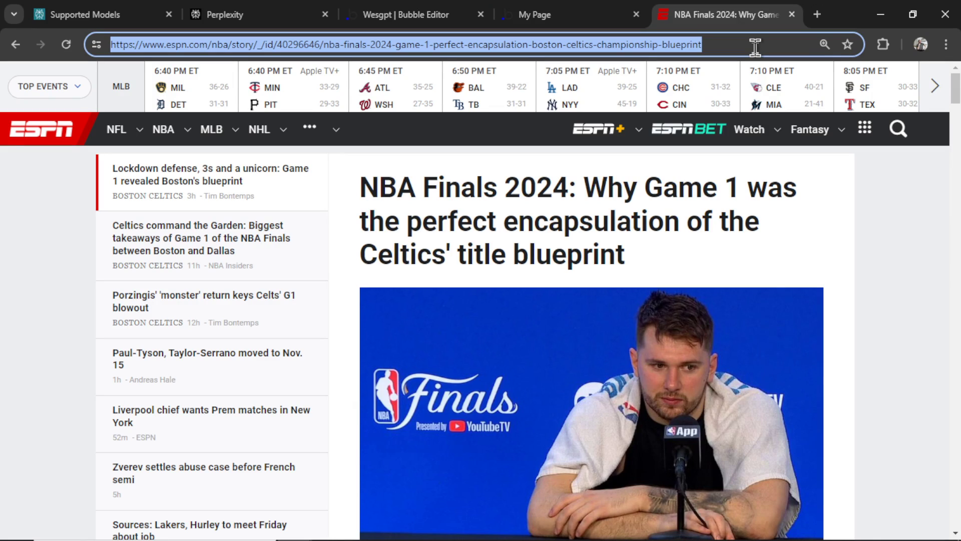
left_click(543, 14)
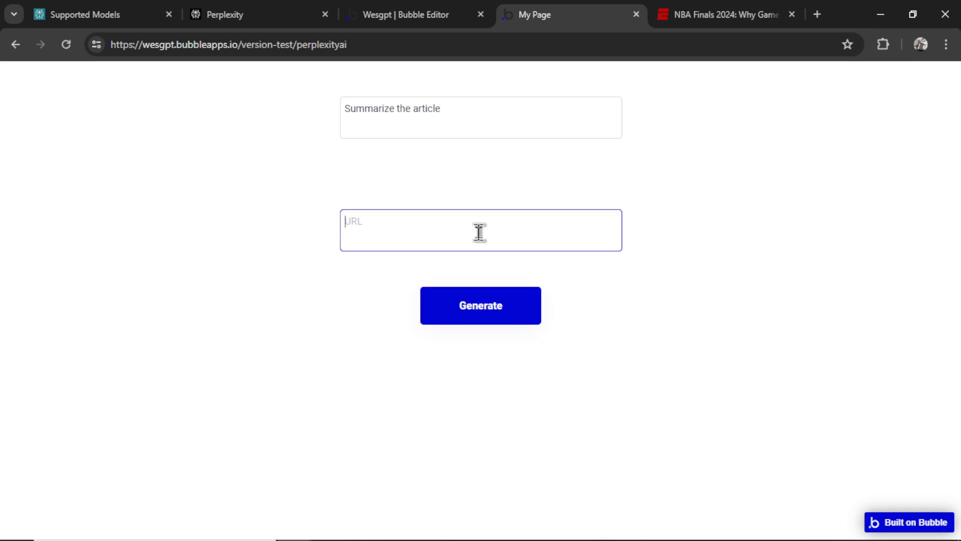
type("https://www.espn.com/nba/story/_/id/40296646/nba-finals-2024-game-1-perfect-encapsulation-boston-celtics-championship-blueprint")
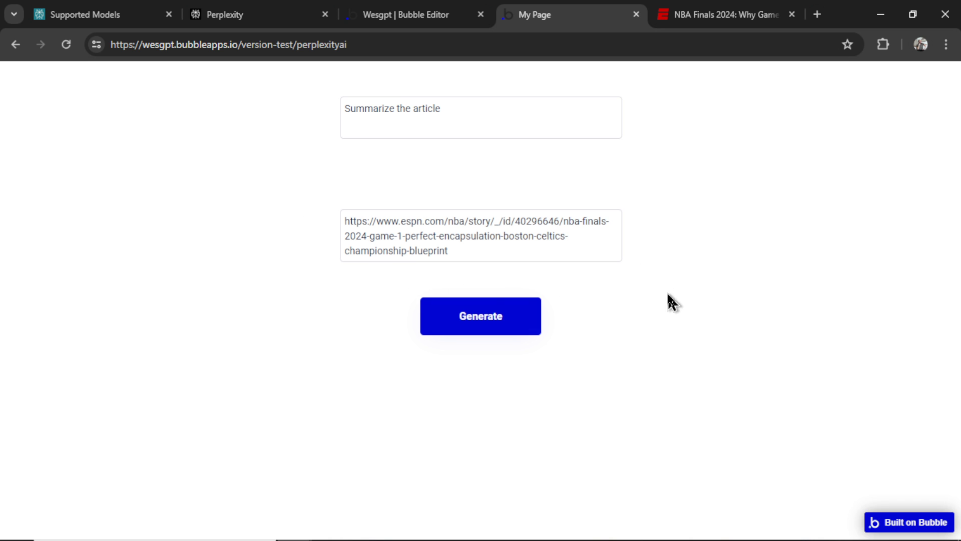
mouse_move(715, 329)
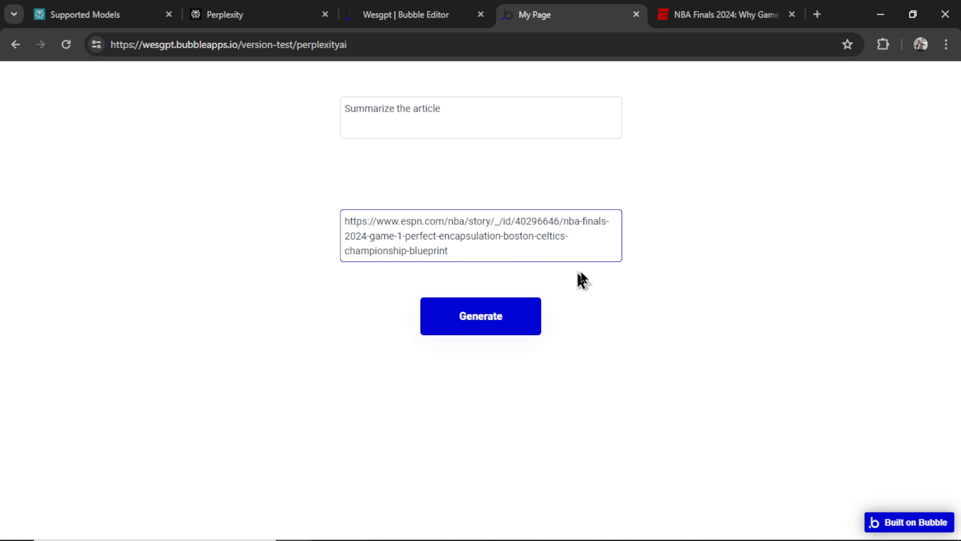
mouse_move(780, 126)
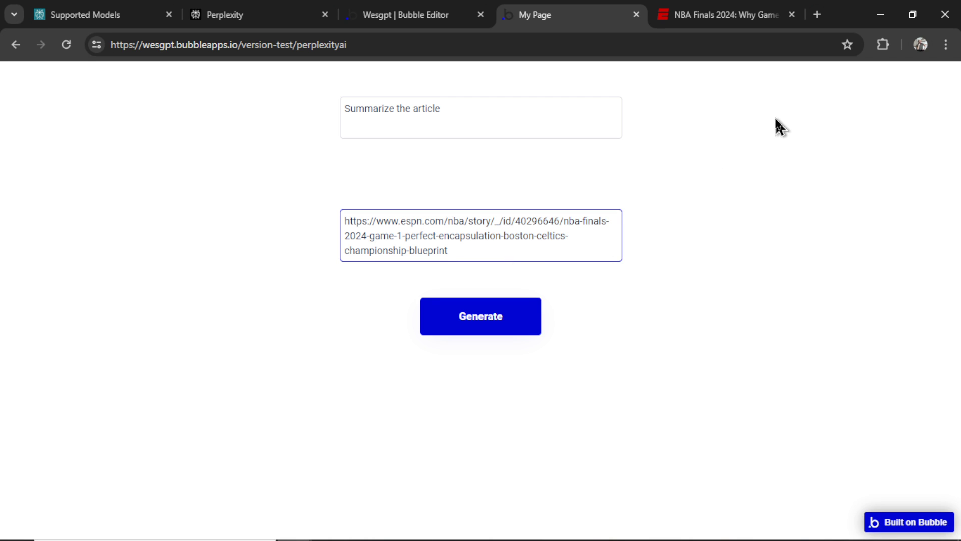
mouse_move(780, 171)
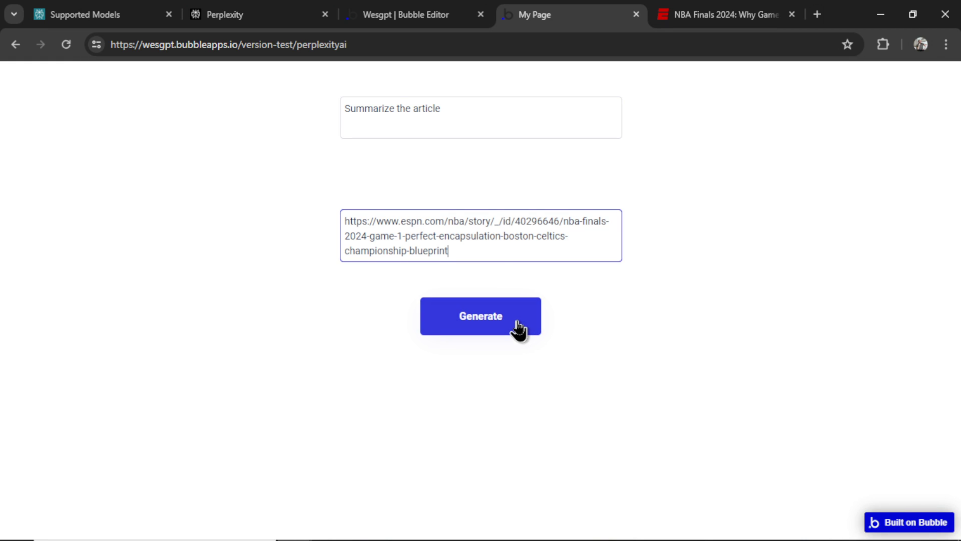
- Generate the summary, read through it selecting the double-teams phrase, and return to the ESPN article
left_click(481, 316)
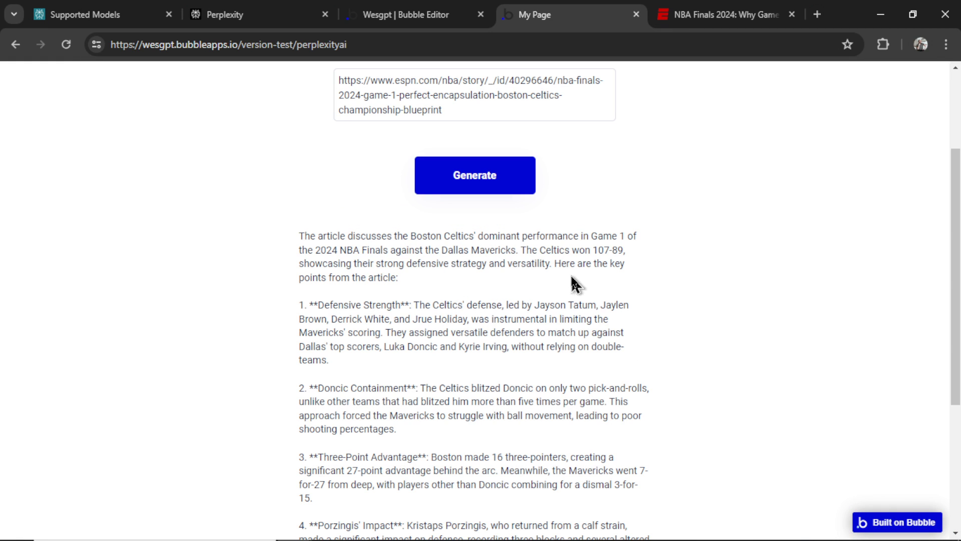
scroll("down", 3)
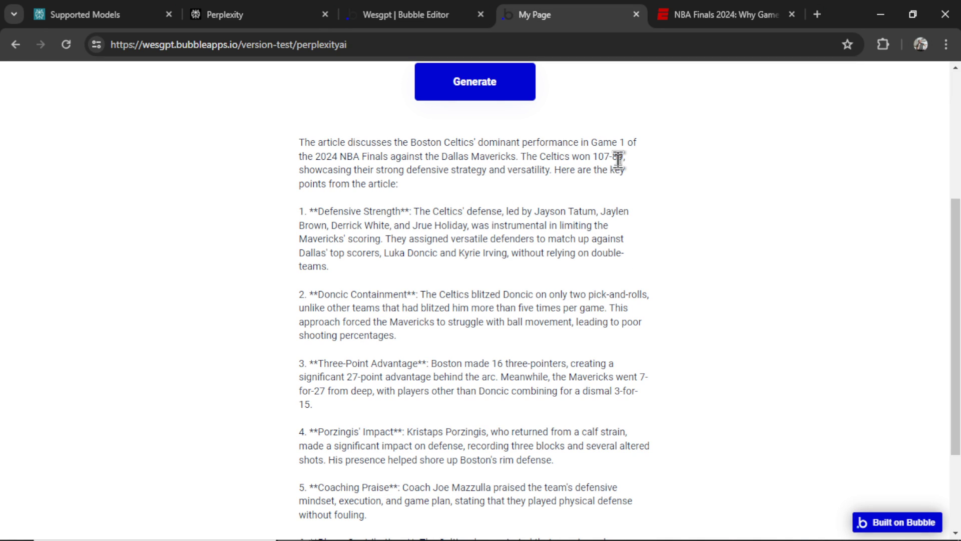
double_click(430, 212)
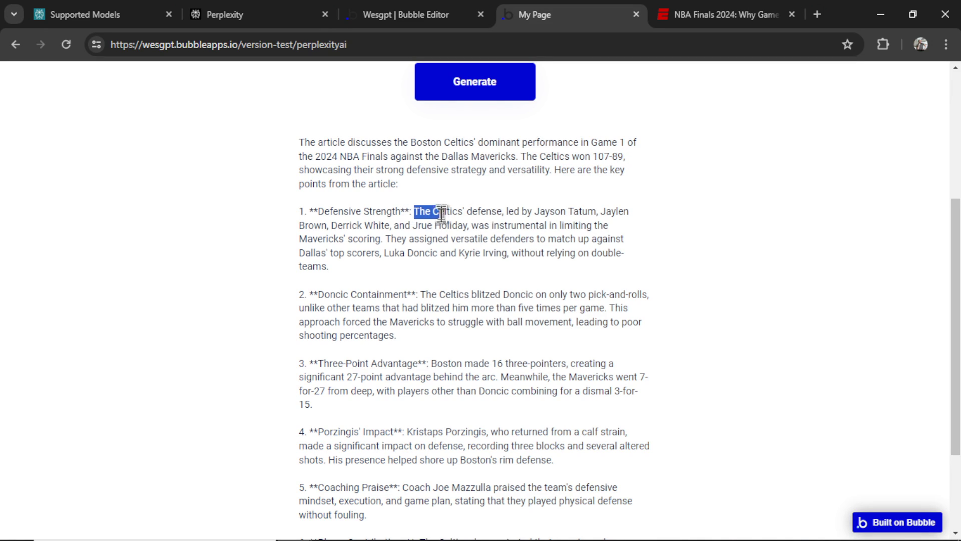
scroll("down", 3)
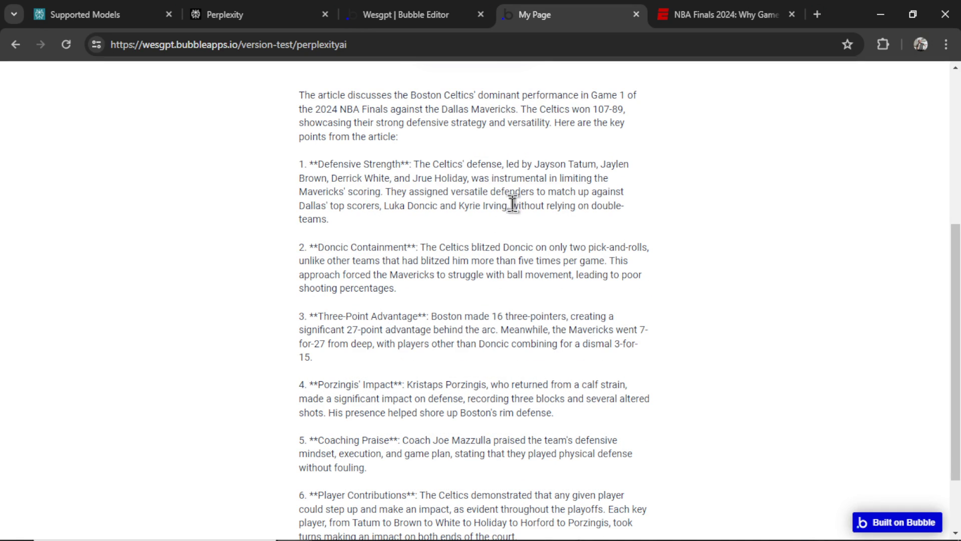
left_click_drag(512, 205, 329, 220)
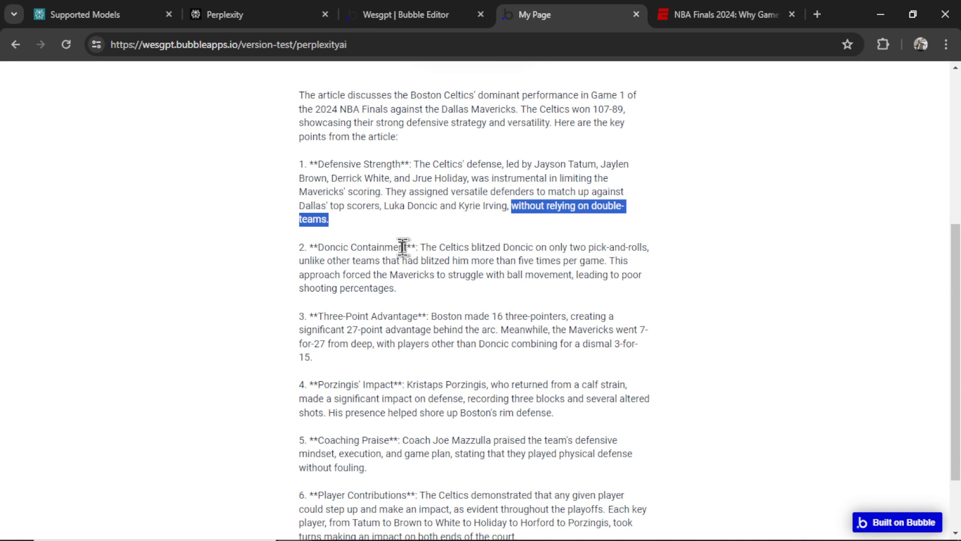
mouse_move(533, 238)
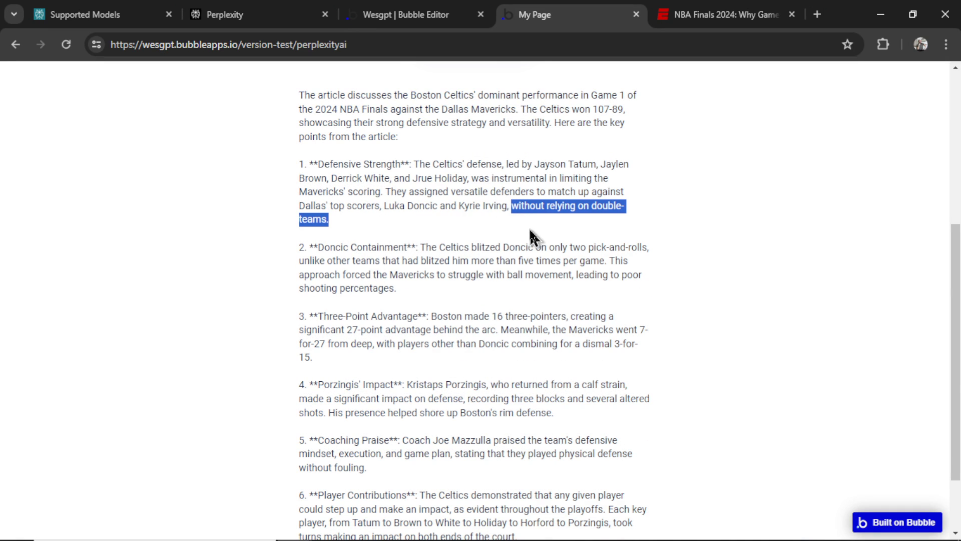
left_click(723, 14)
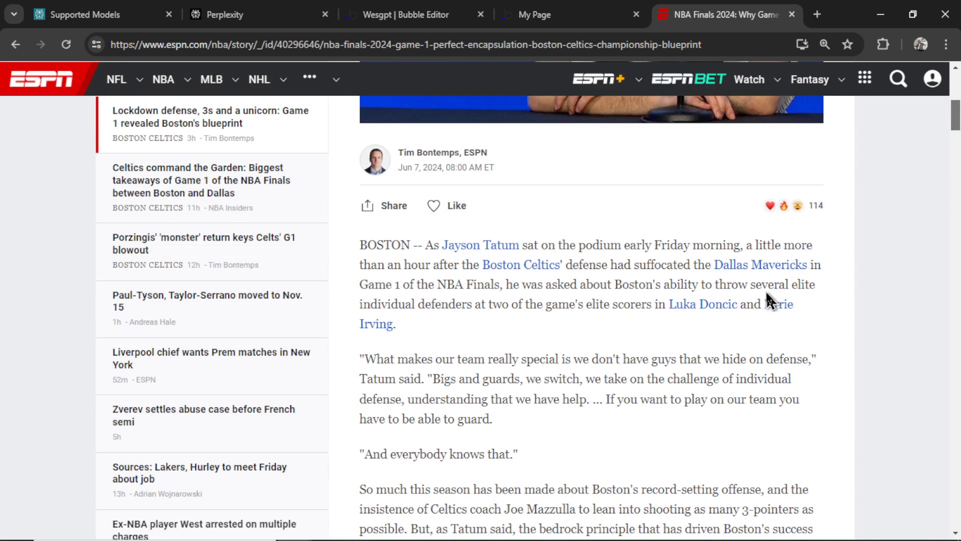
- Search the article for 'doubl' and the plus-11.7 net rating figure, then check Perplexity API credits
type("double tea")
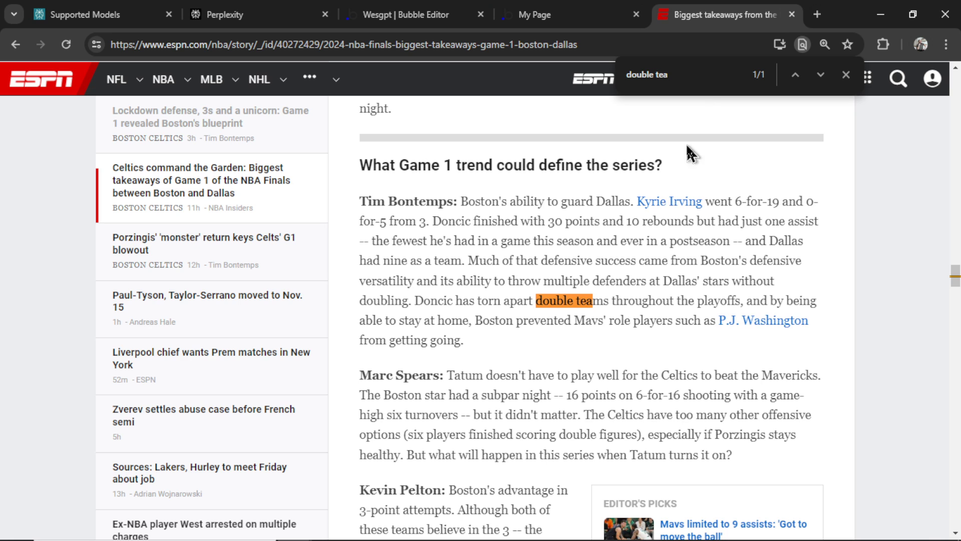
mouse_move(607, 324)
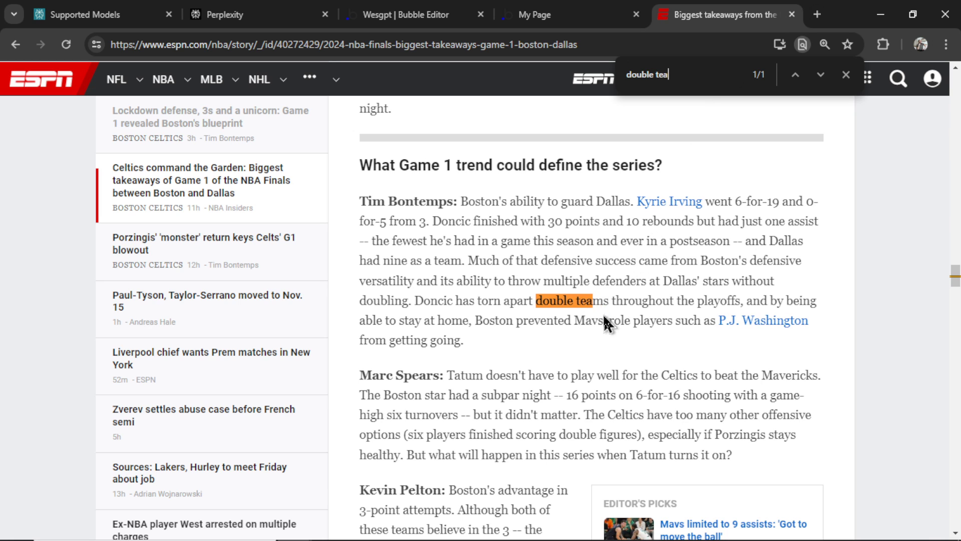
left_click(546, 14)
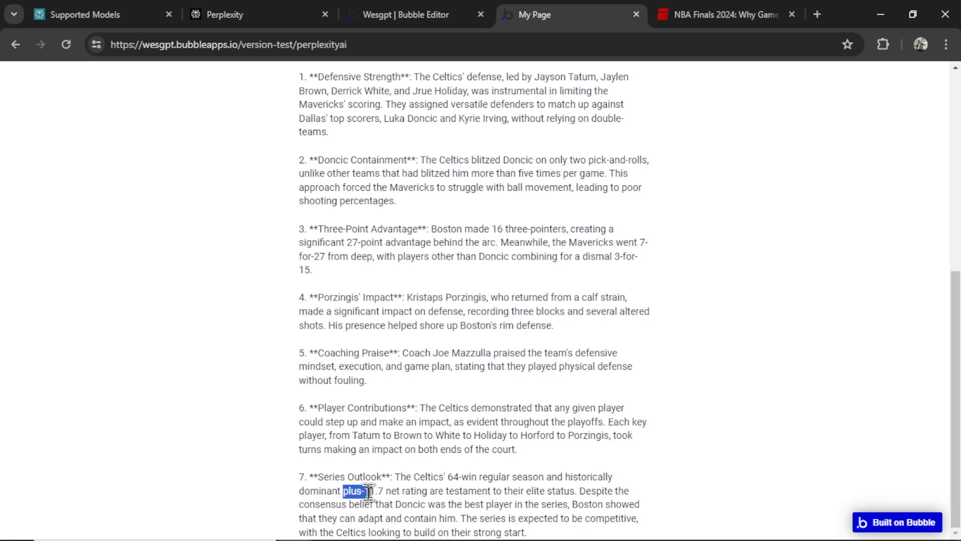
left_click_drag(360, 491, 429, 490)
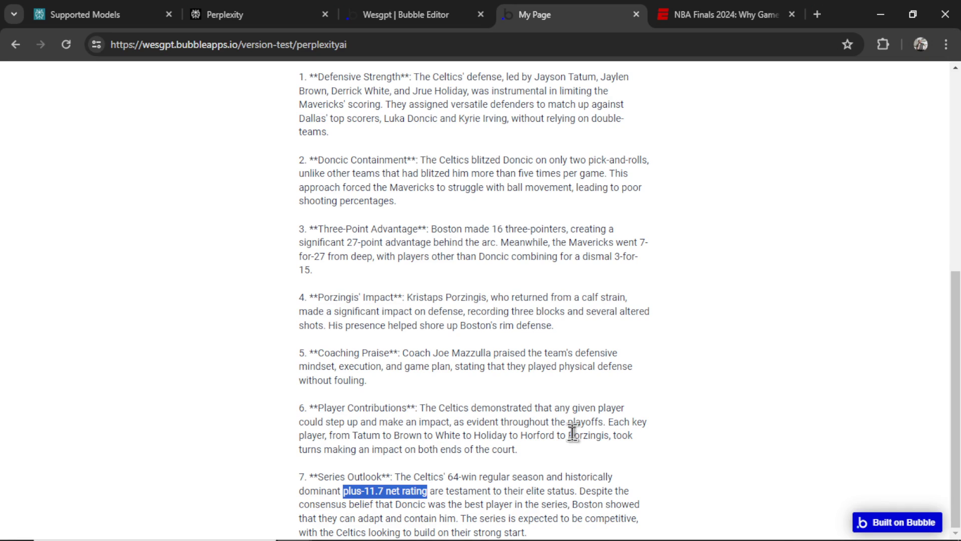
mouse_move(687, 289)
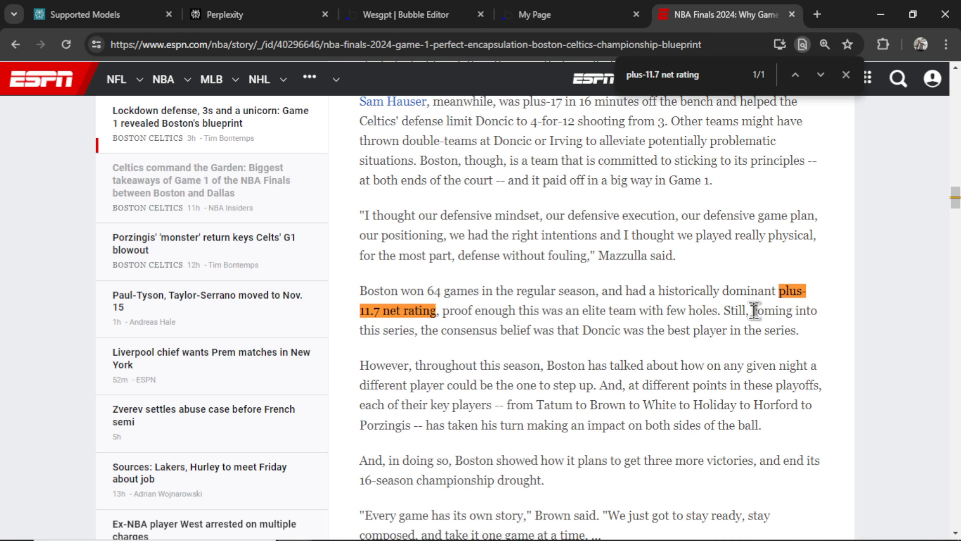
mouse_move(703, 331)
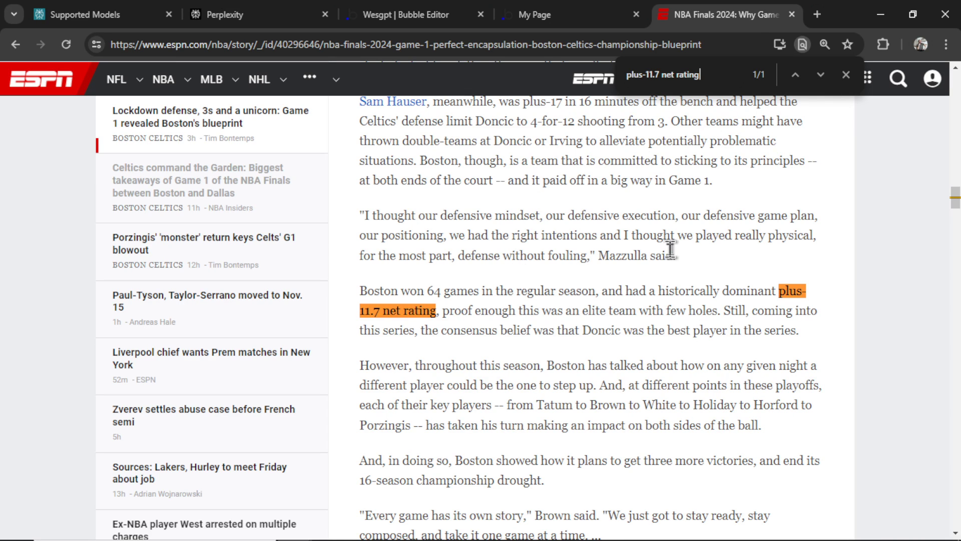
left_click(240, 14)
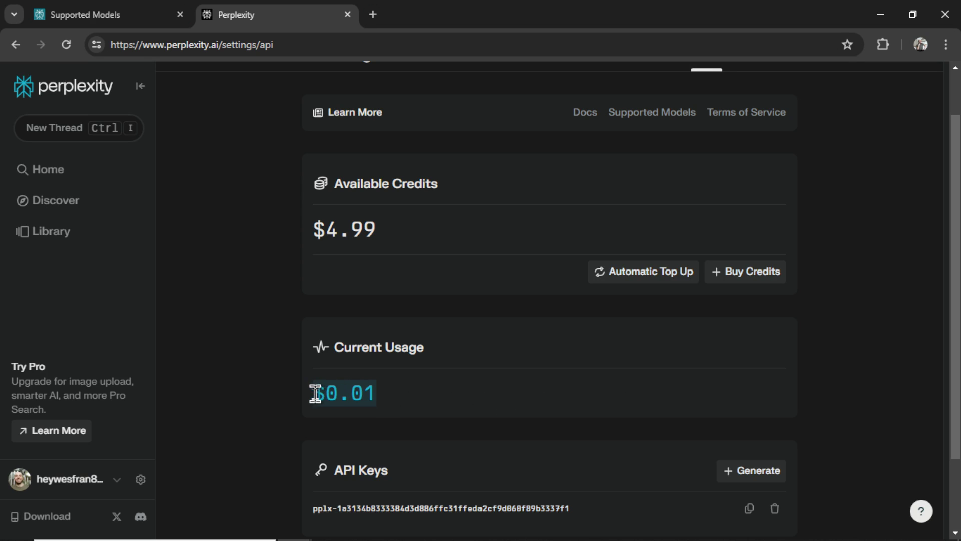
mouse_move(485, 403)
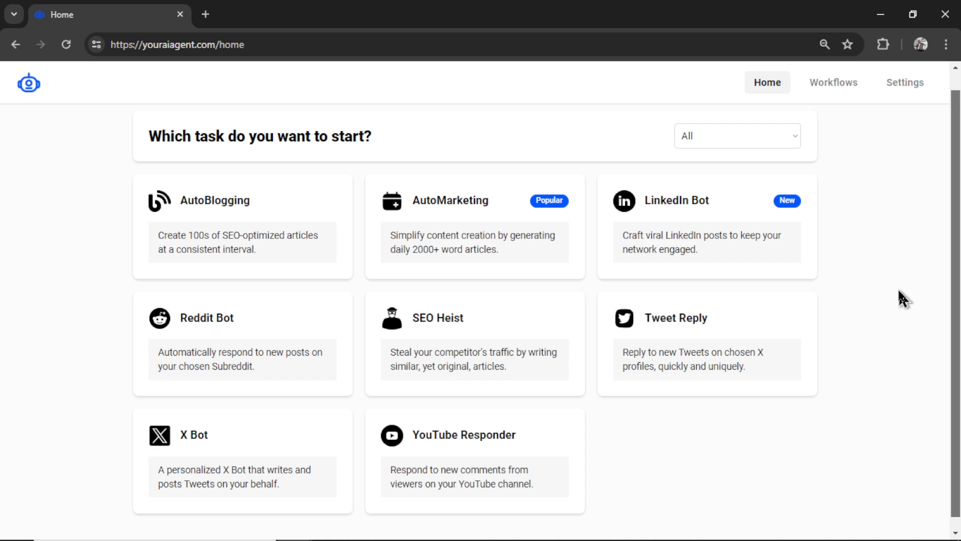
mouse_move(501, 327)
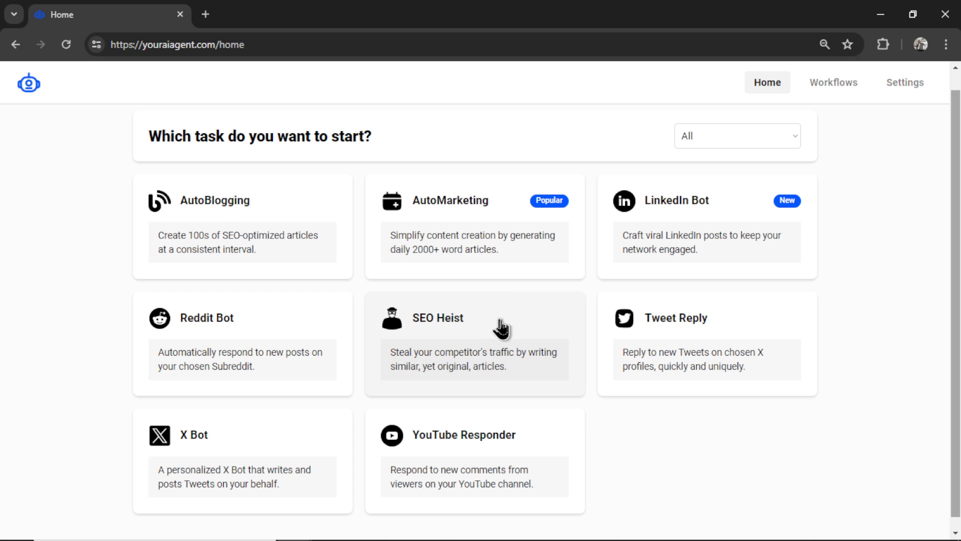
mouse_move(508, 338)
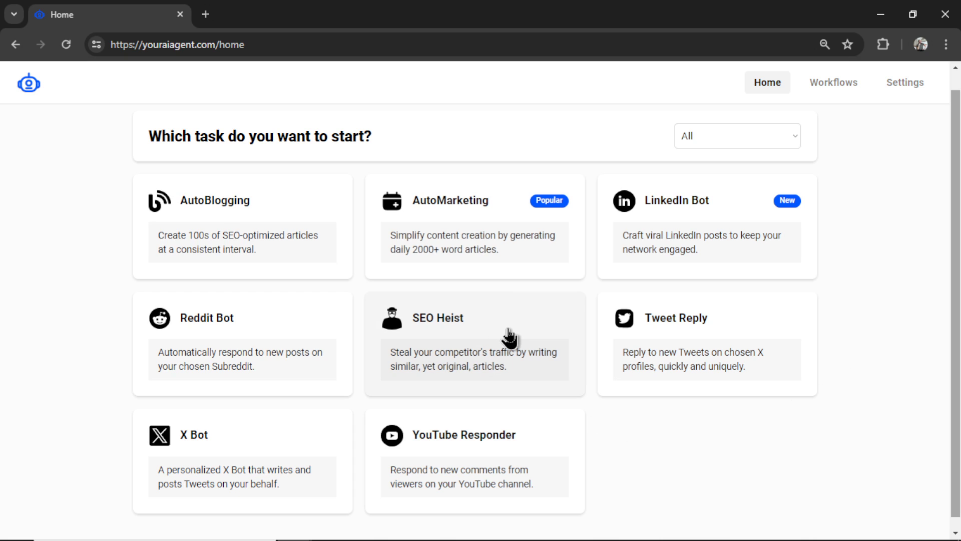
mouse_move(539, 336)
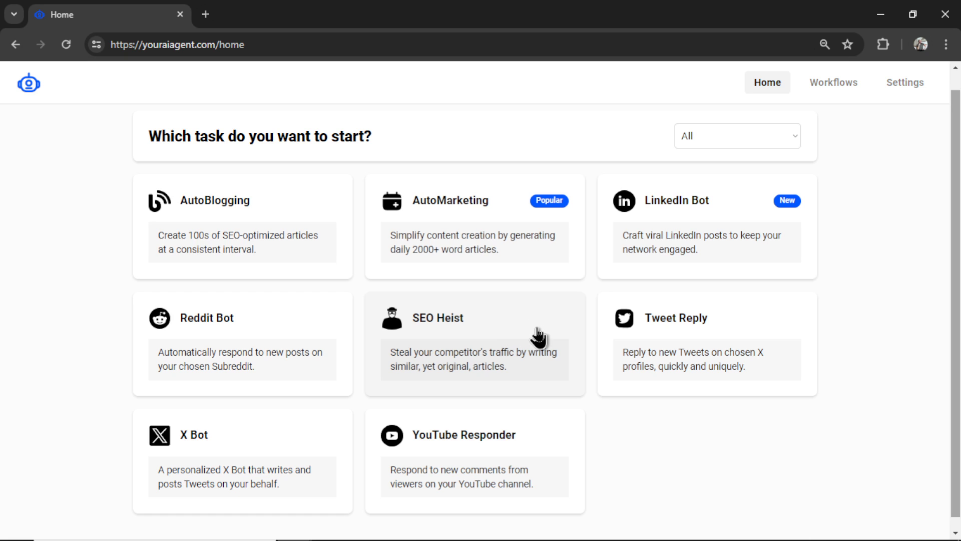
mouse_move(597, 292)
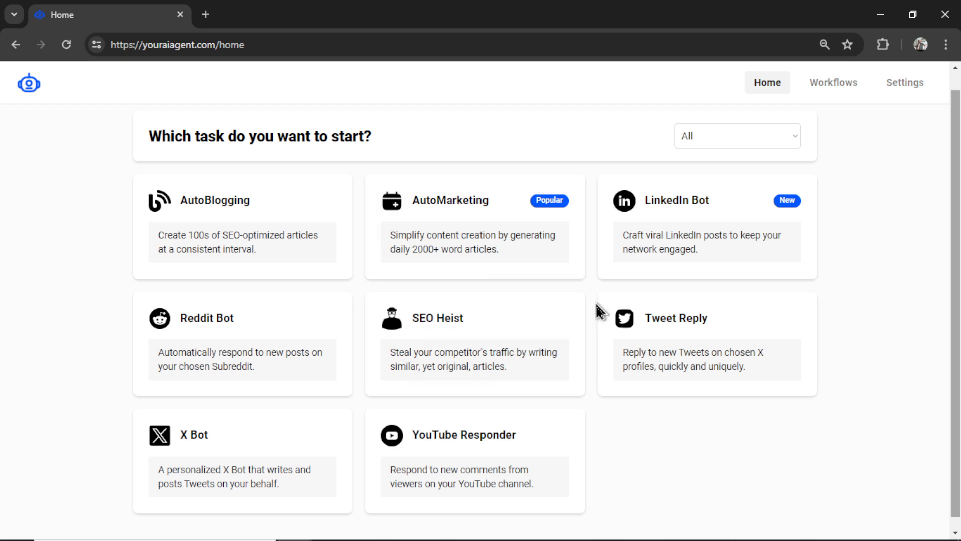
mouse_move(603, 415)
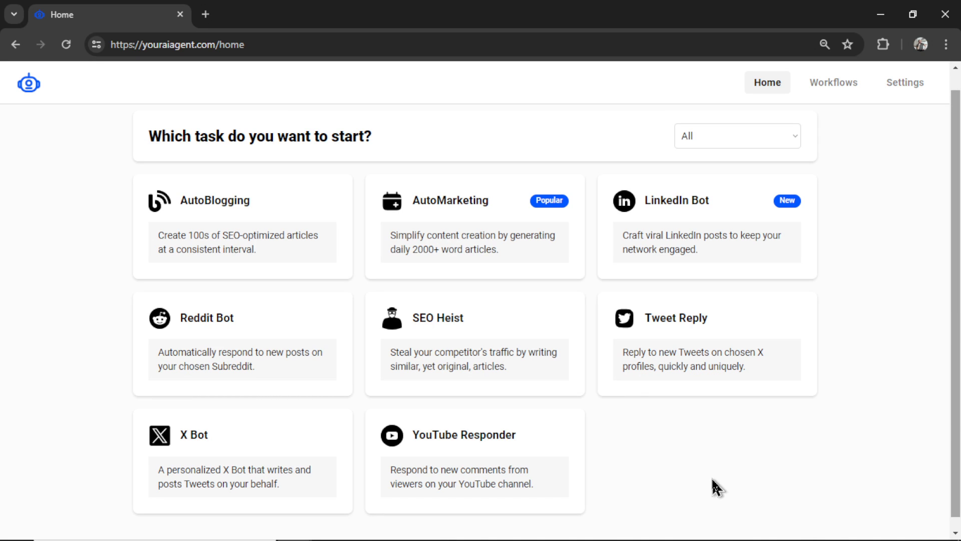
mouse_move(892, 375)
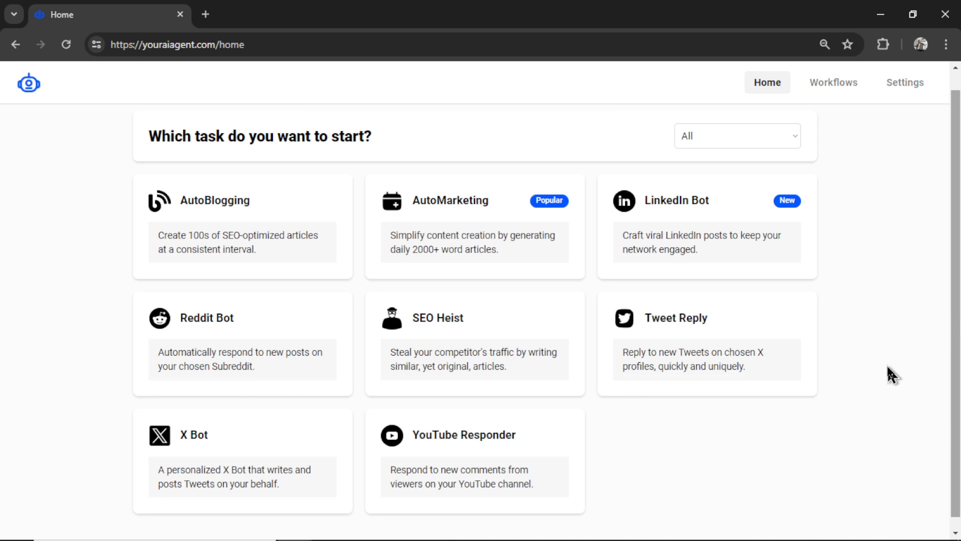